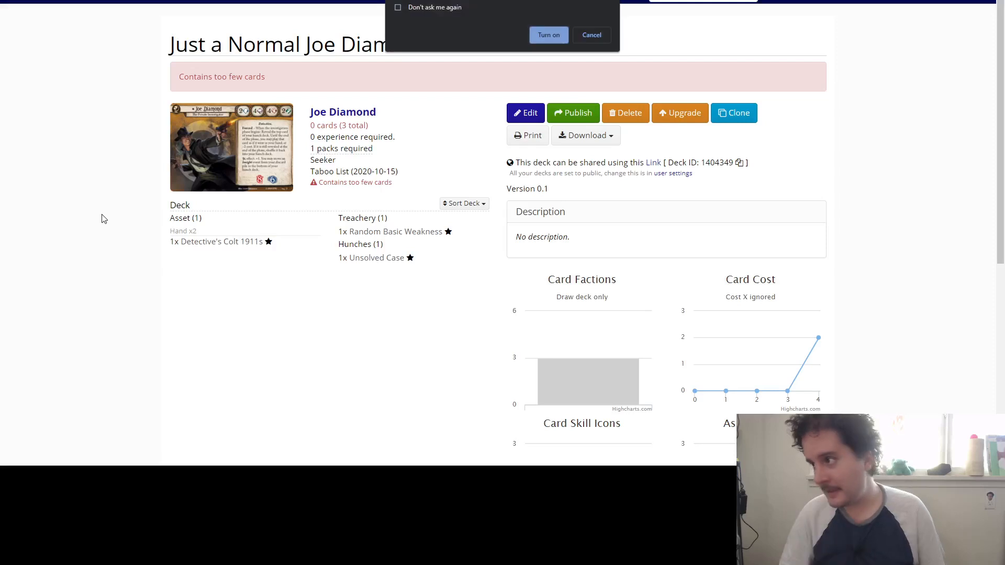
Enter the deck builder for the Just a Normal Joe Diamond Deck.
left_click(590, 34)
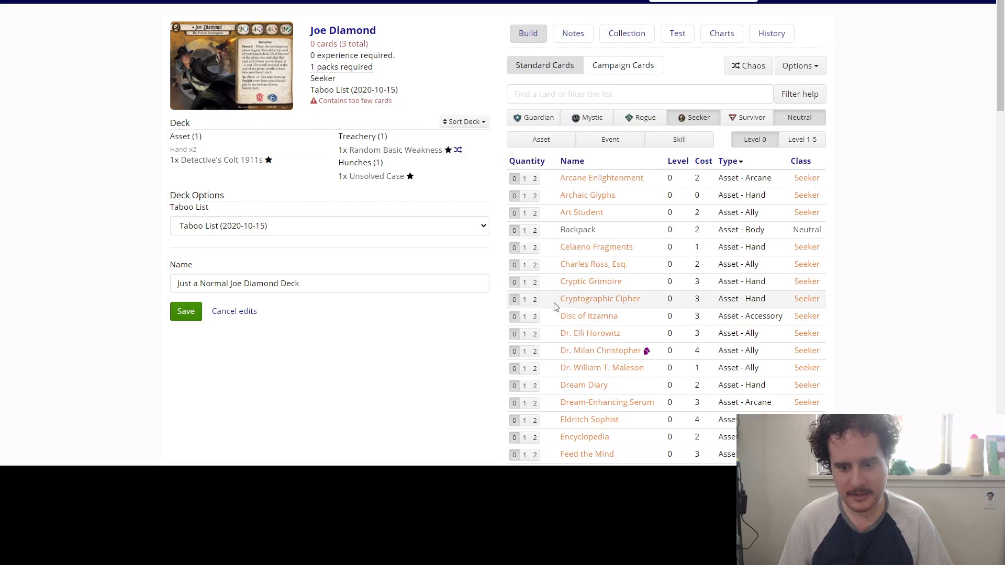
Add two copies of Deep Knowledge from the Seeker events list.
scroll("down", 3)
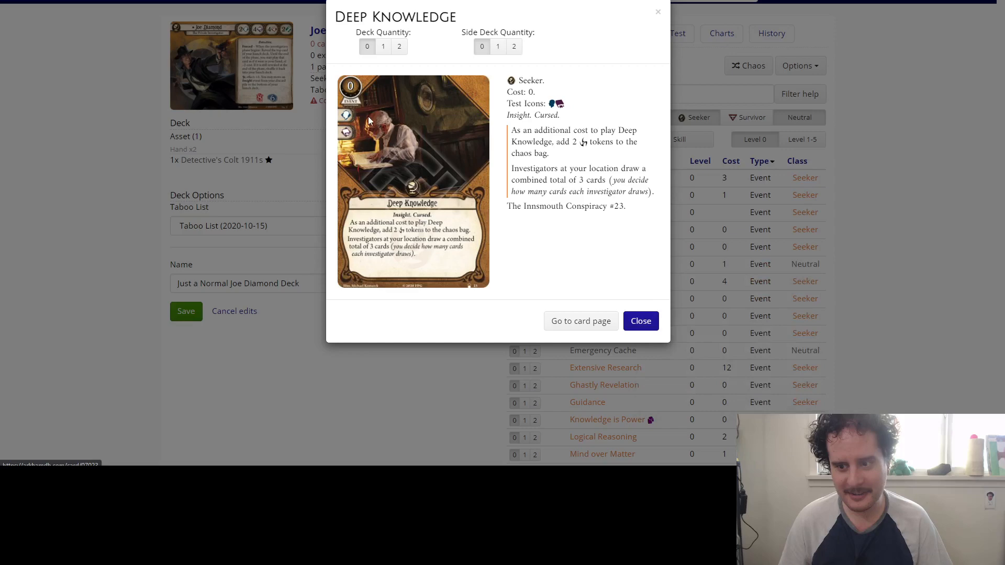
left_click(639, 320)
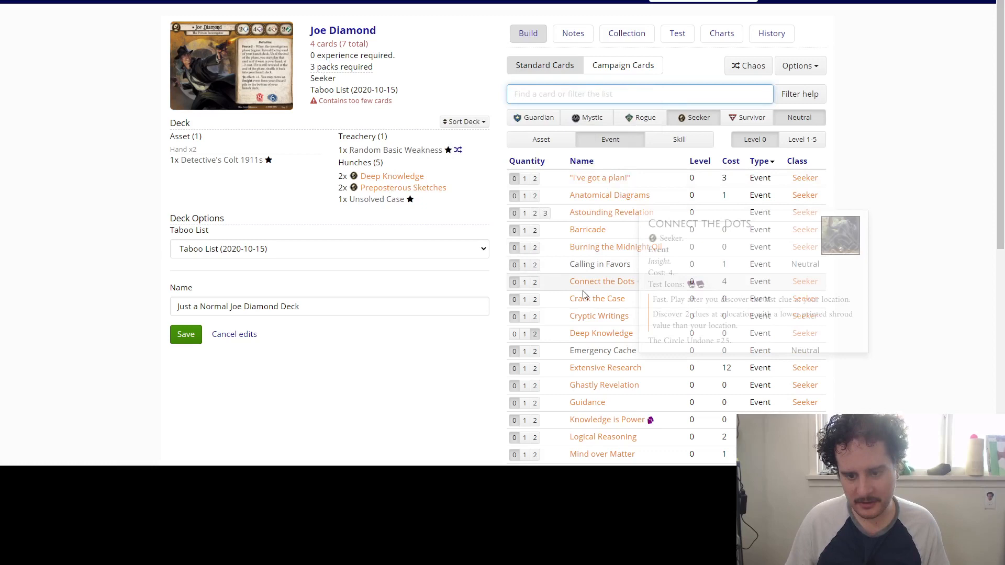
scroll("down", 3)
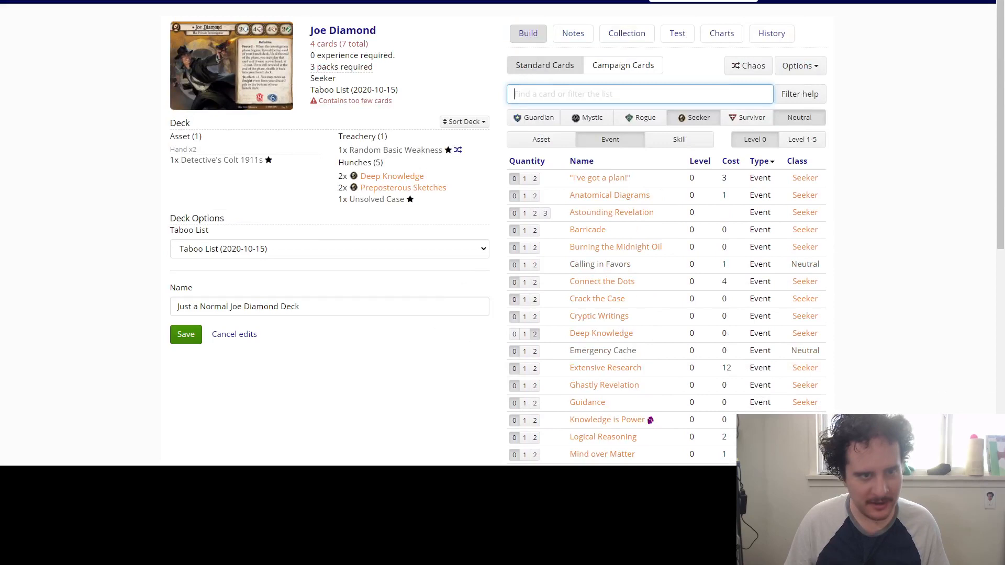
mouse_move(403, 188)
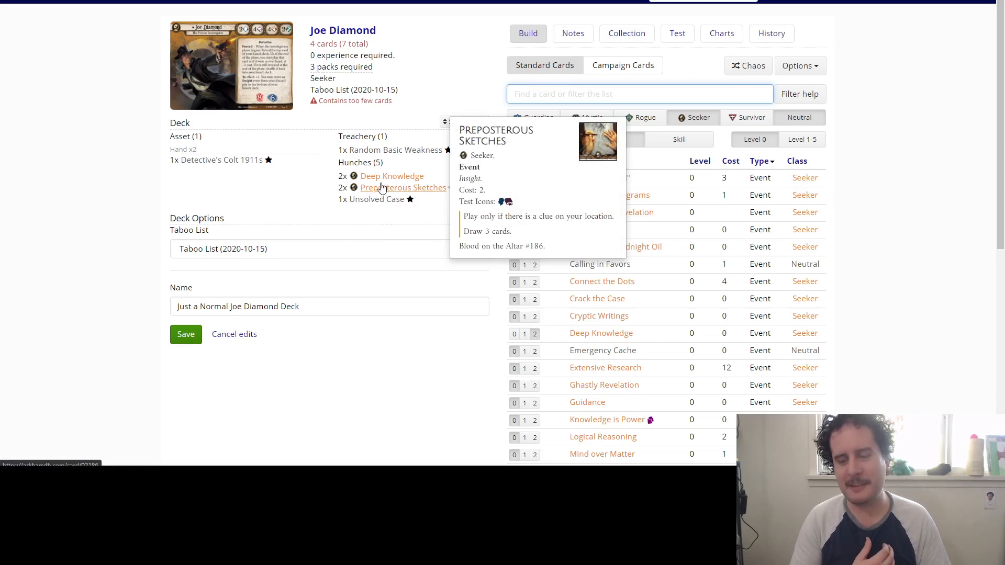
mouse_move(599, 315)
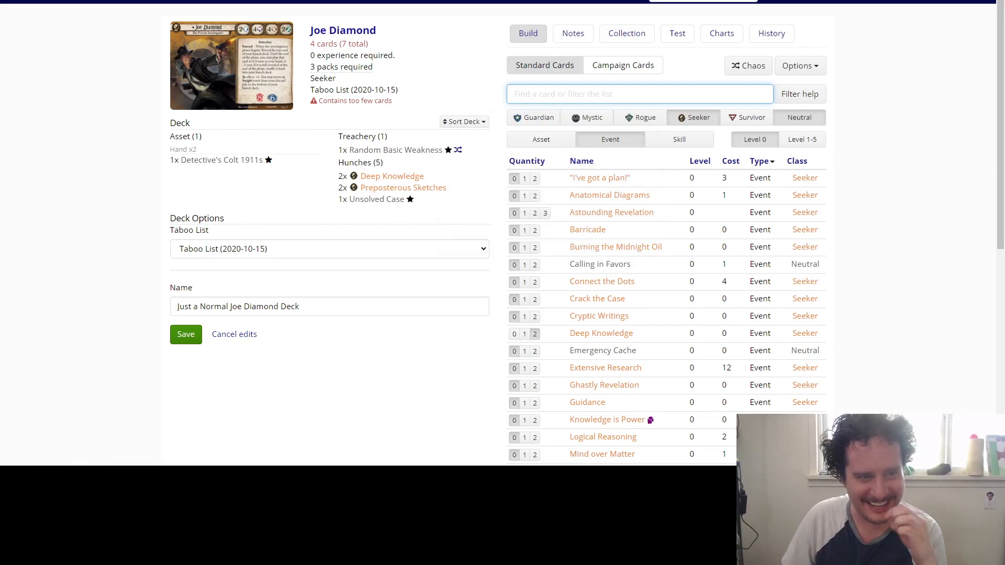
mouse_move(392, 176)
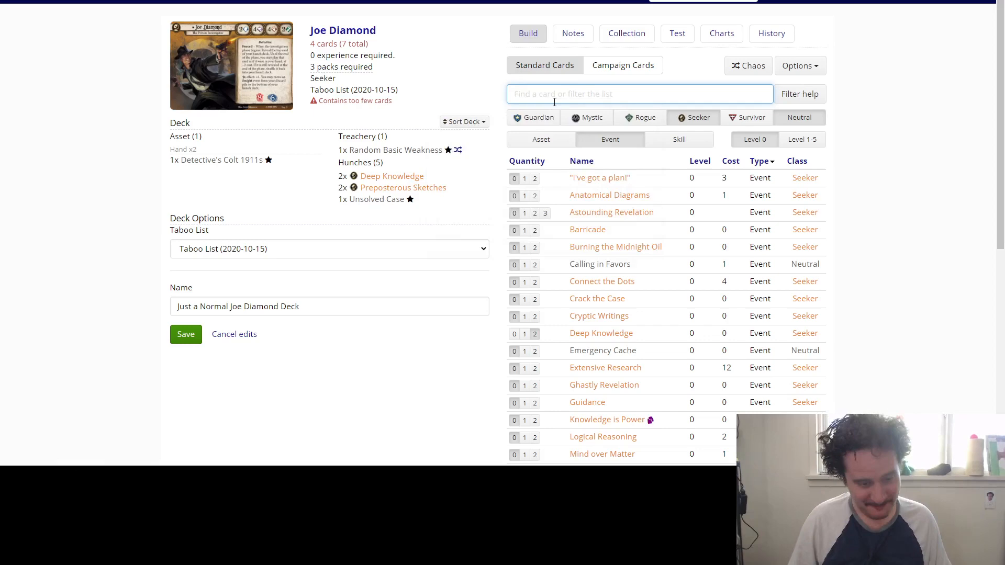
type("dream")
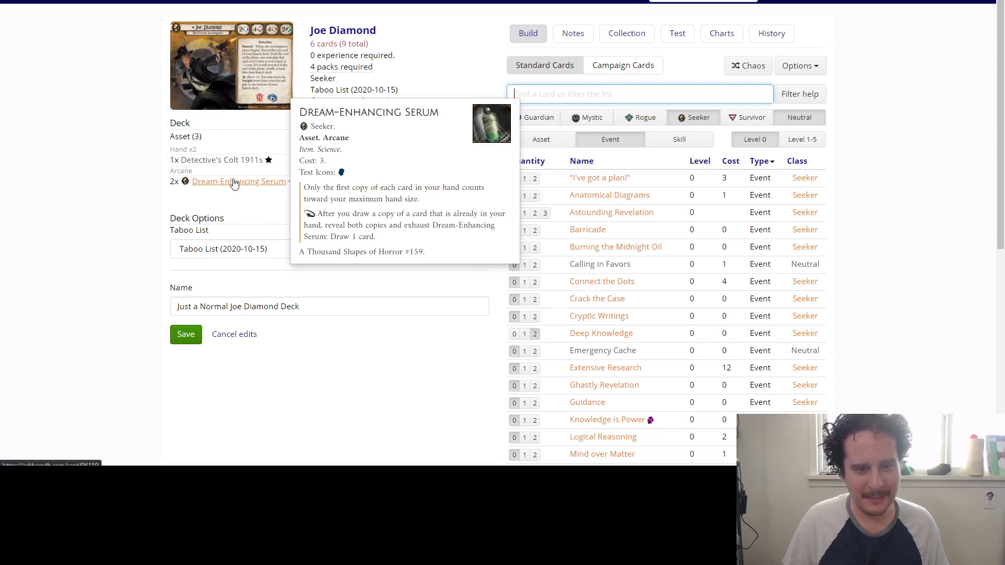
left_click(239, 181)
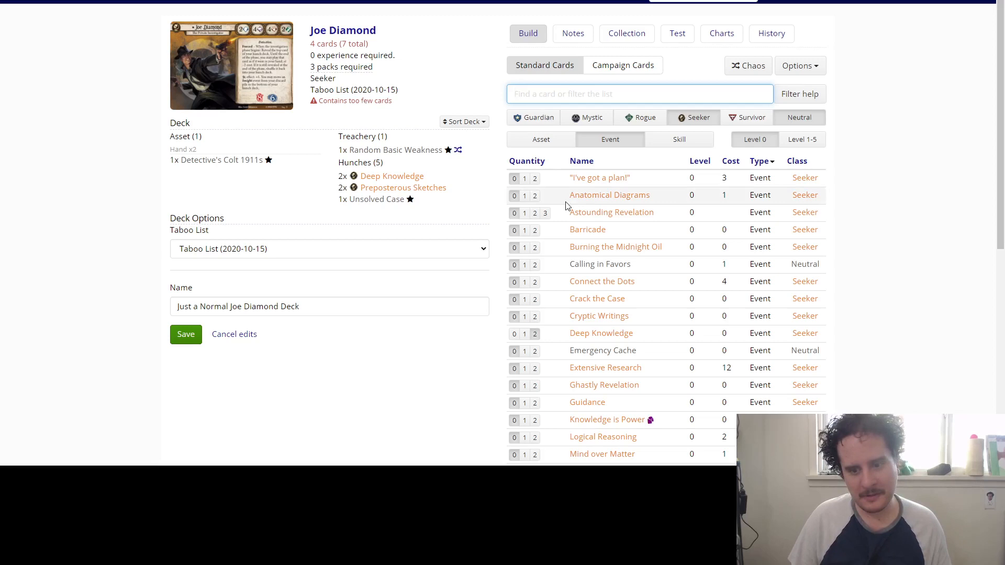
mouse_move(221, 159)
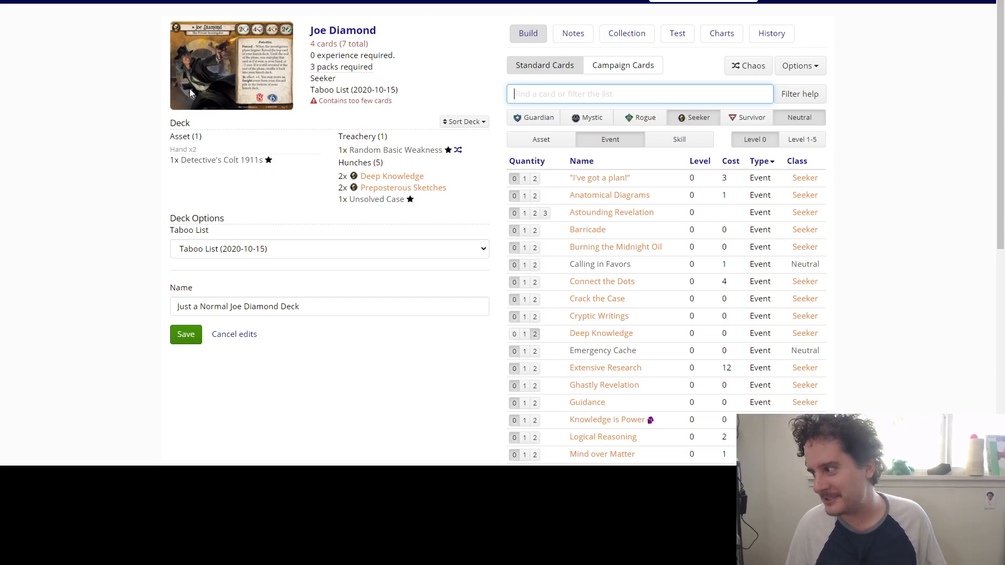
mouse_move(614, 246)
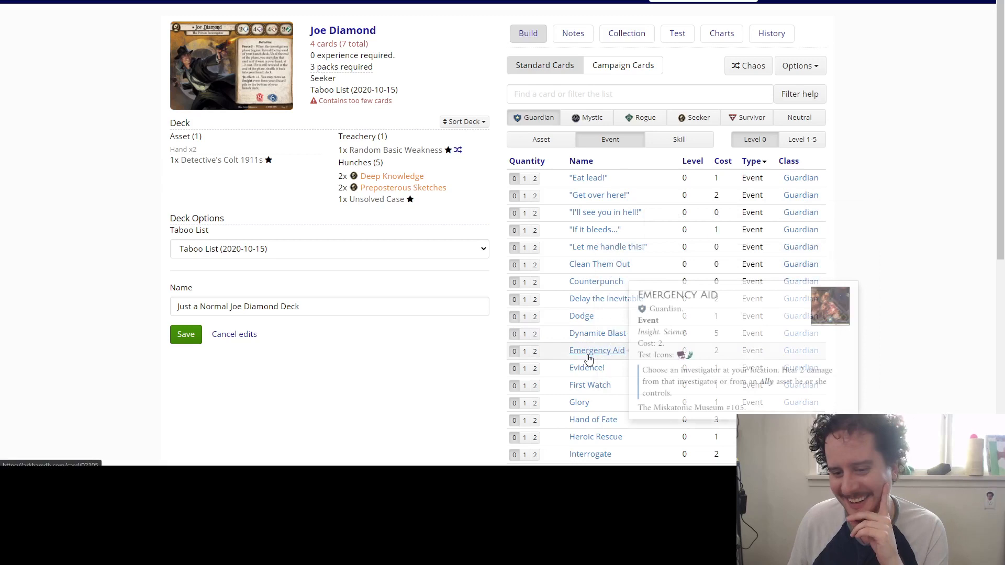
mouse_move(586, 368)
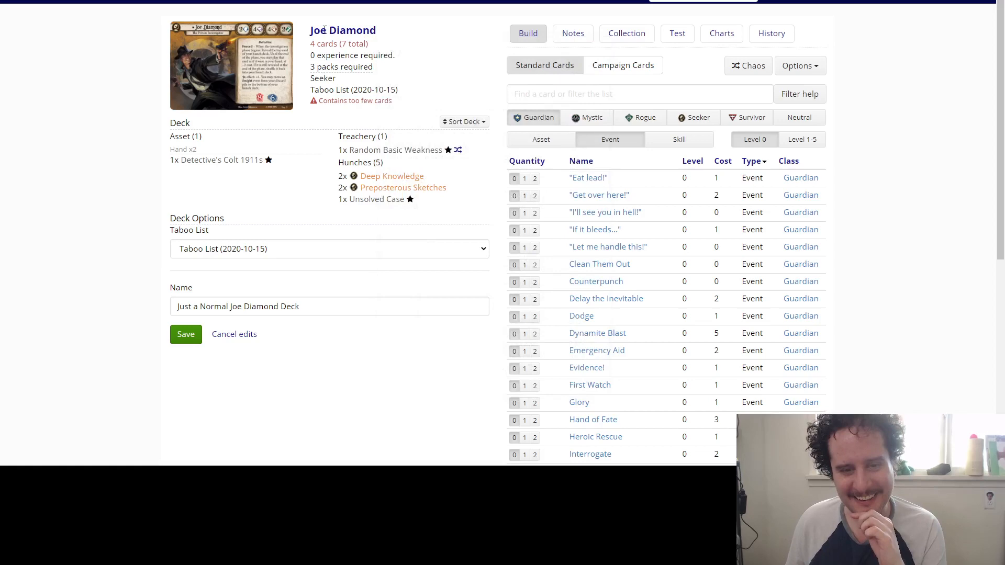
Rename the deck to 'Not Just a Normal Joe Diamond Deck'.
left_click(639, 94)
type("boxing")
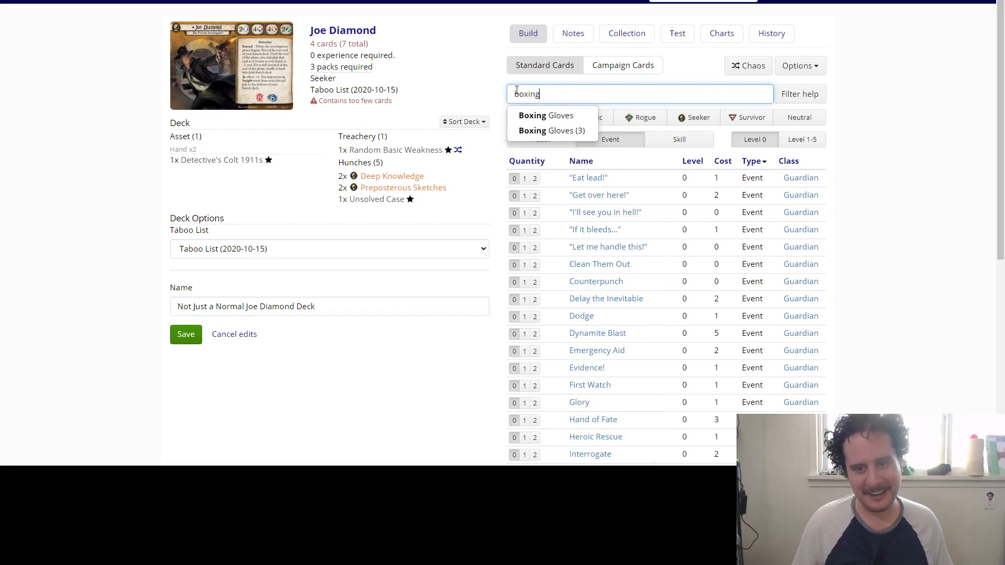
Add two Boxing Gloves from the card search results.
left_click(545, 115)
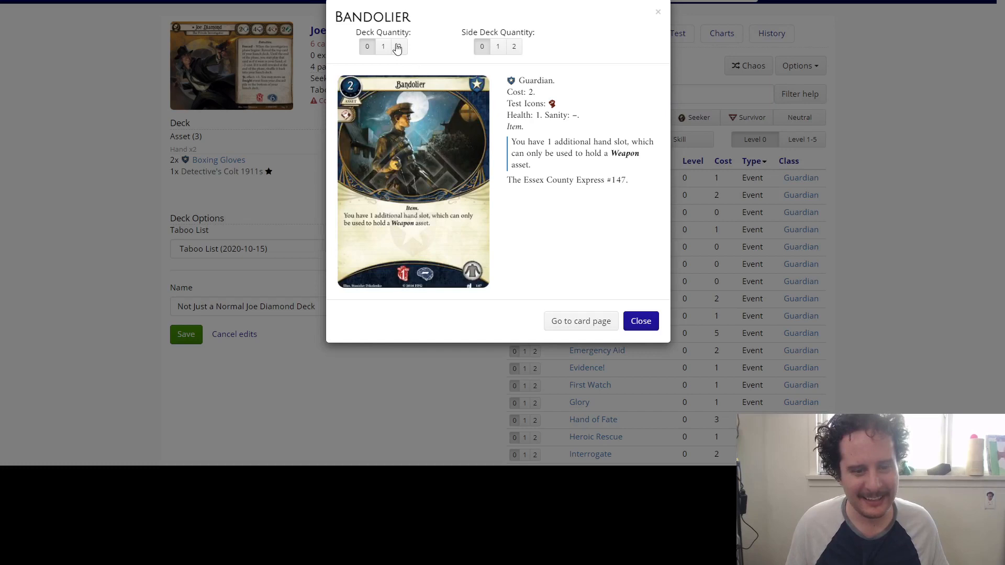
left_click(639, 321)
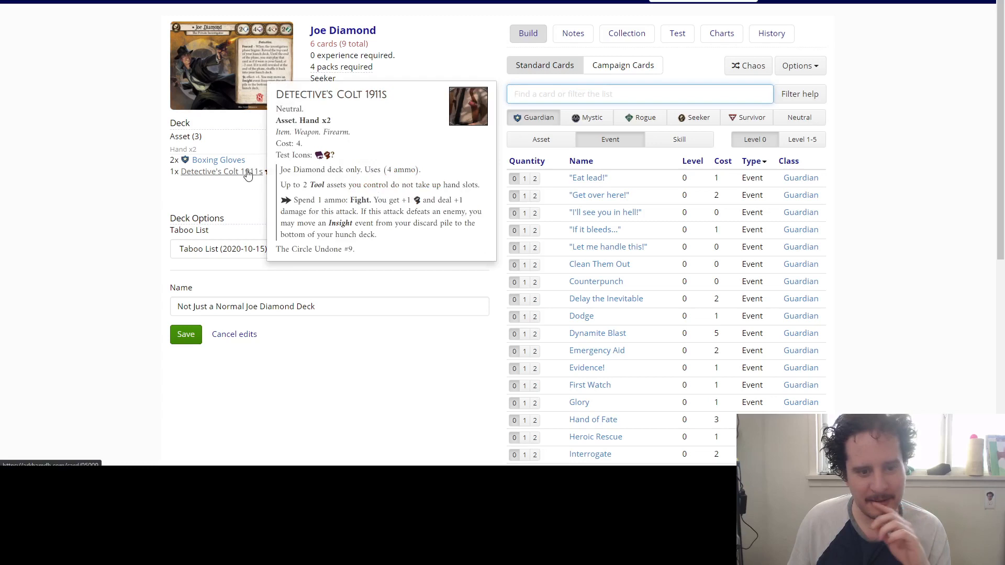
mouse_move(223, 174)
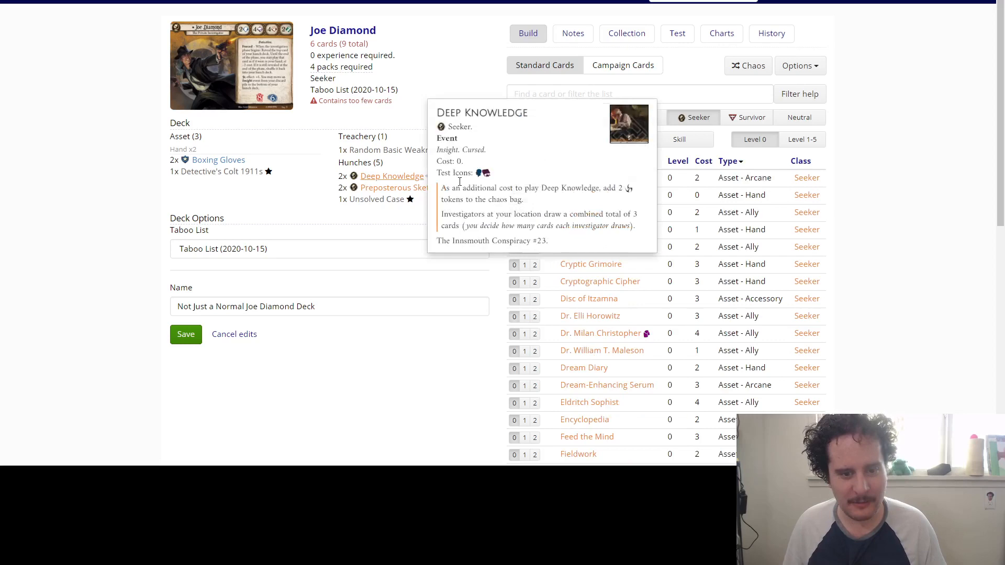
scroll("down", 3)
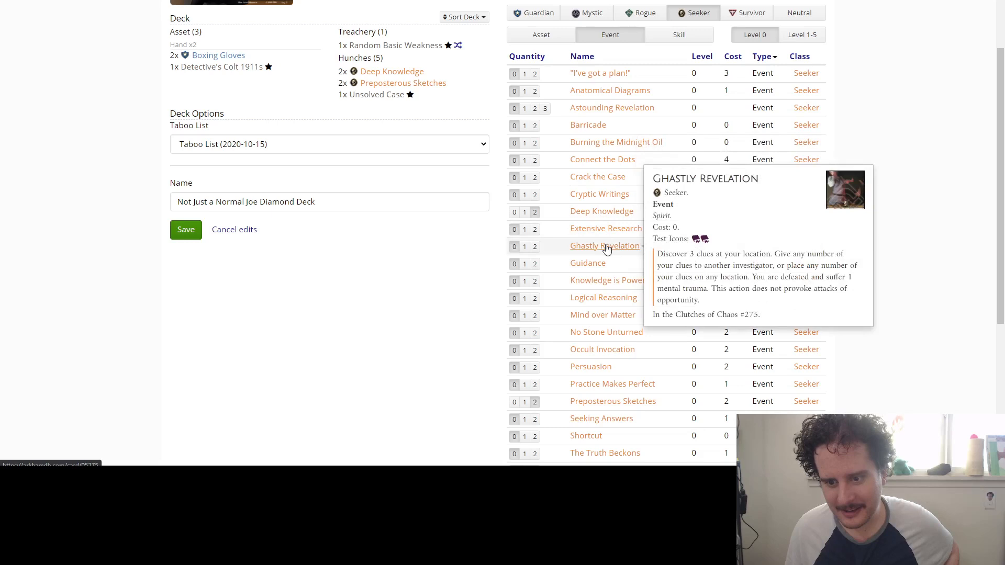
mouse_move(588, 264)
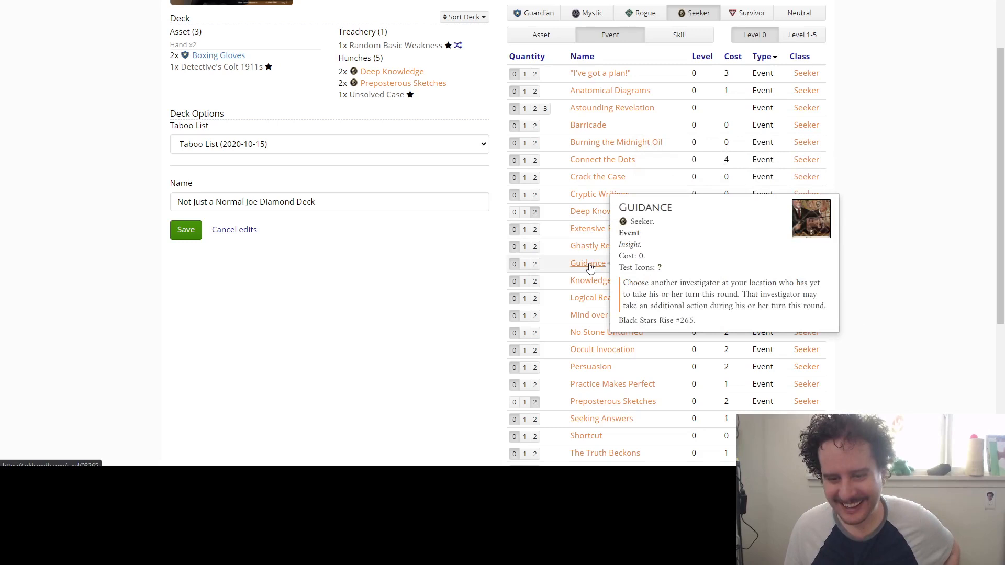
mouse_move(607, 280)
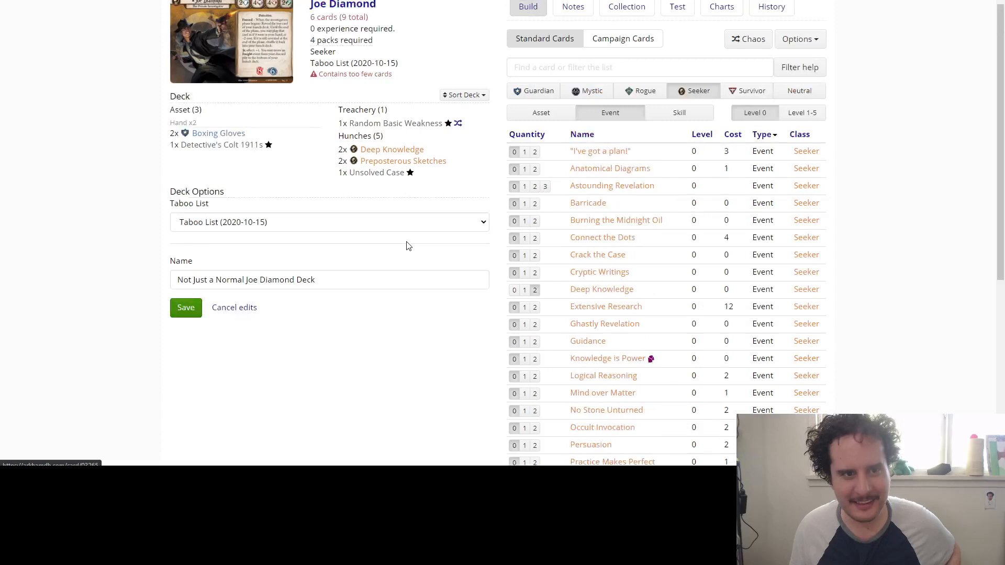
scroll("down", 3)
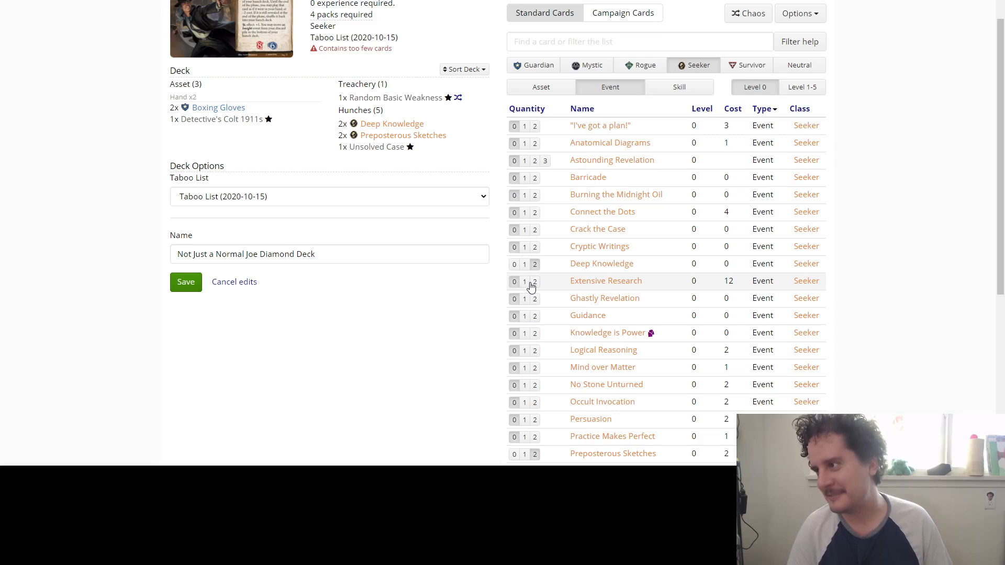
mouse_move(533, 65)
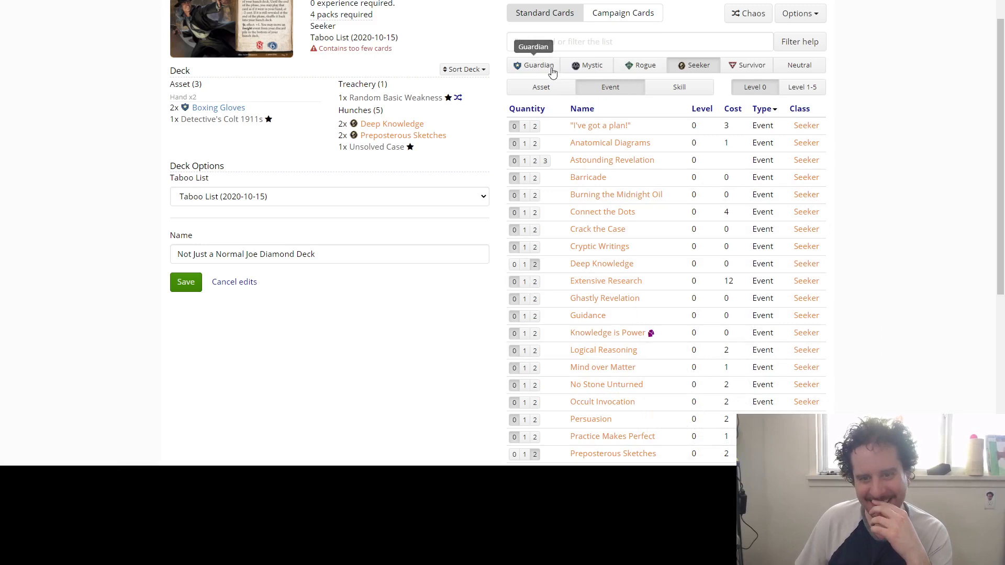
Switch the card pool between Guardian and Seeker level-0 events.
left_click(538, 64)
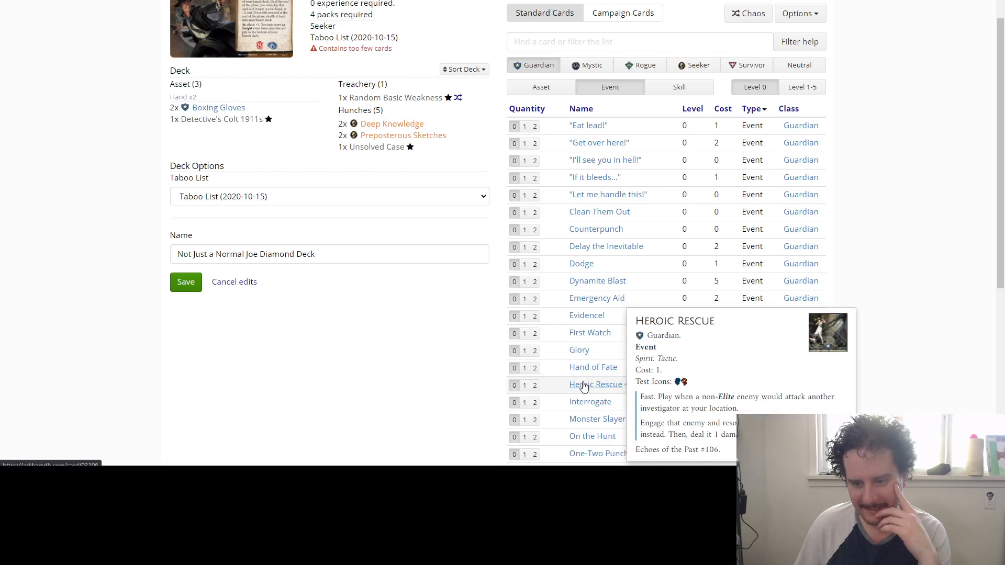
left_click(693, 65)
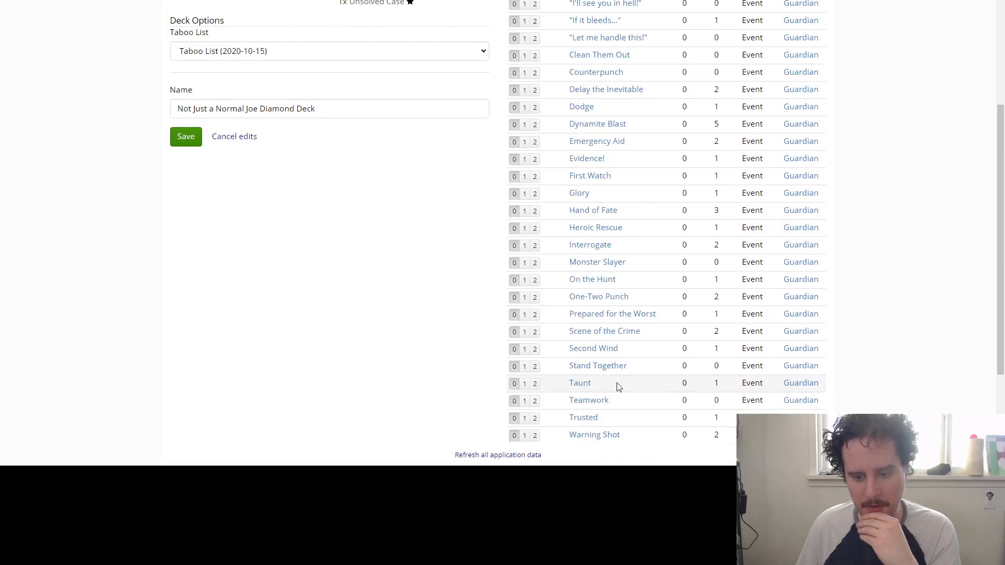
mouse_move(591, 278)
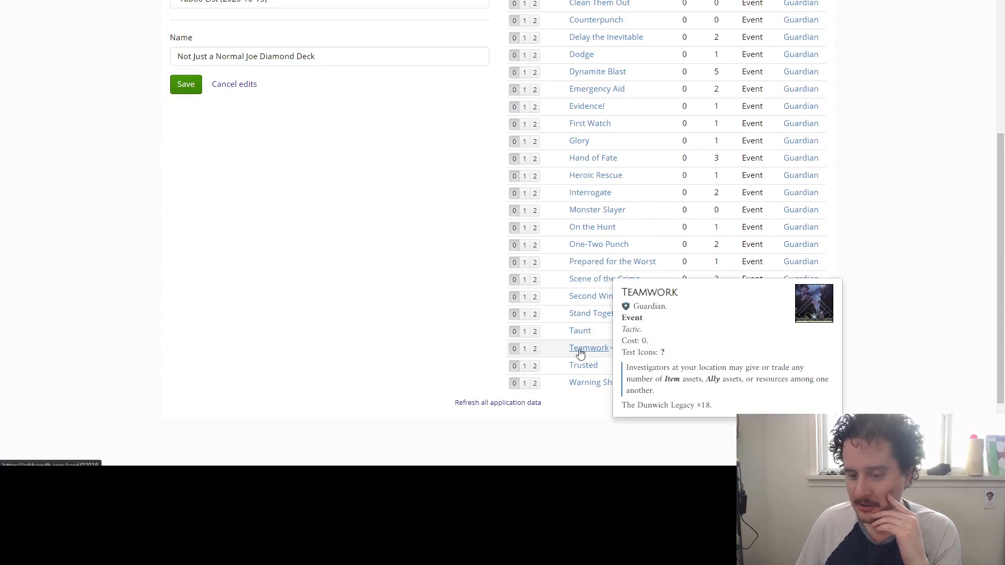
mouse_move(603, 283)
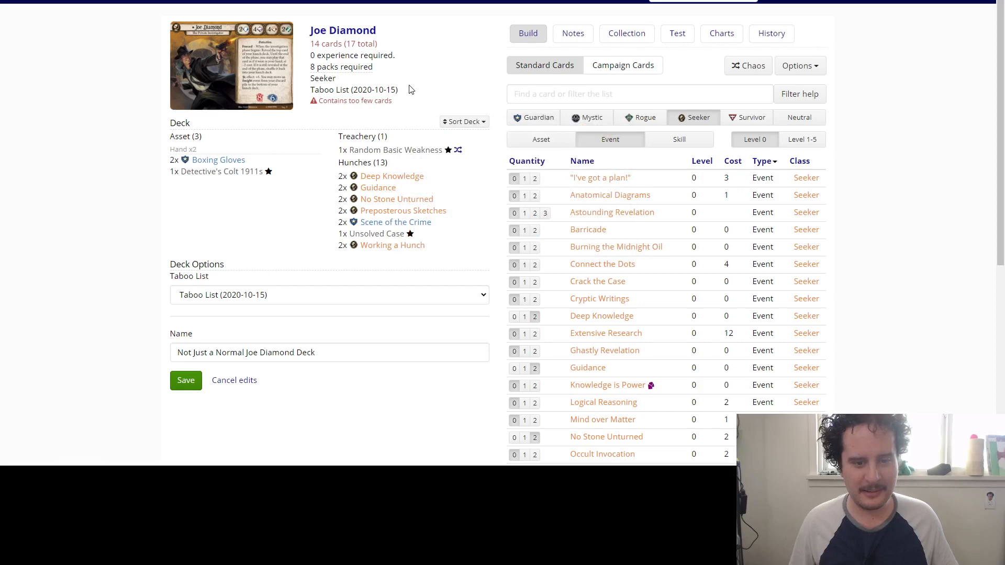
mouse_move(533, 117)
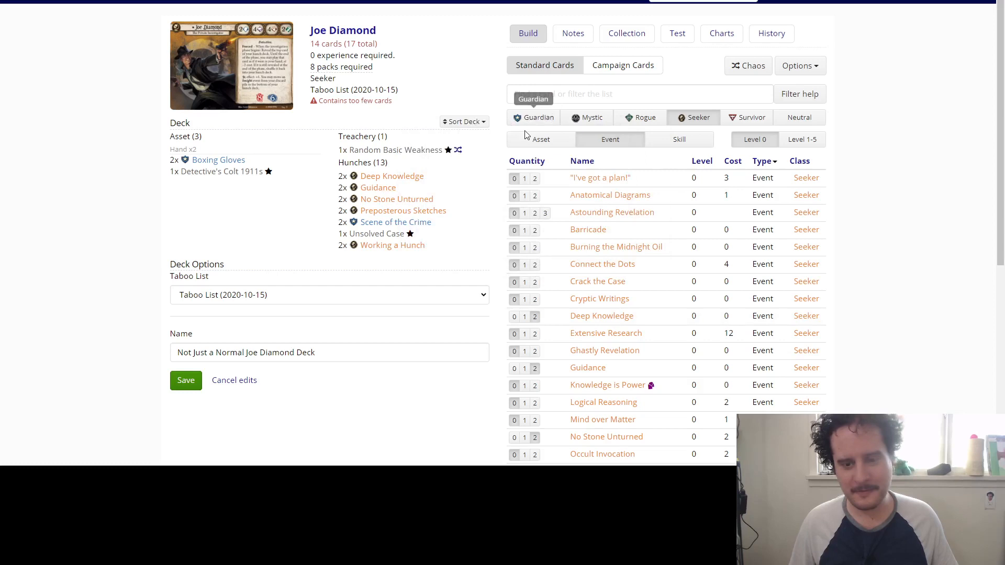
Add two each of One-Two Punch, Clean Them Out, Stand Together and Burning the Midnight Oil.
left_click(538, 117)
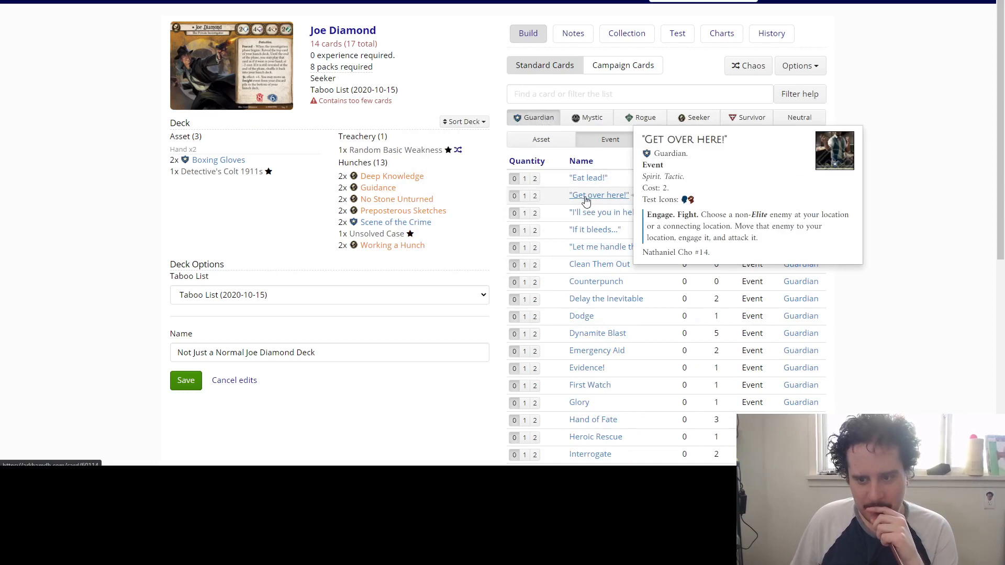
mouse_move(587, 285)
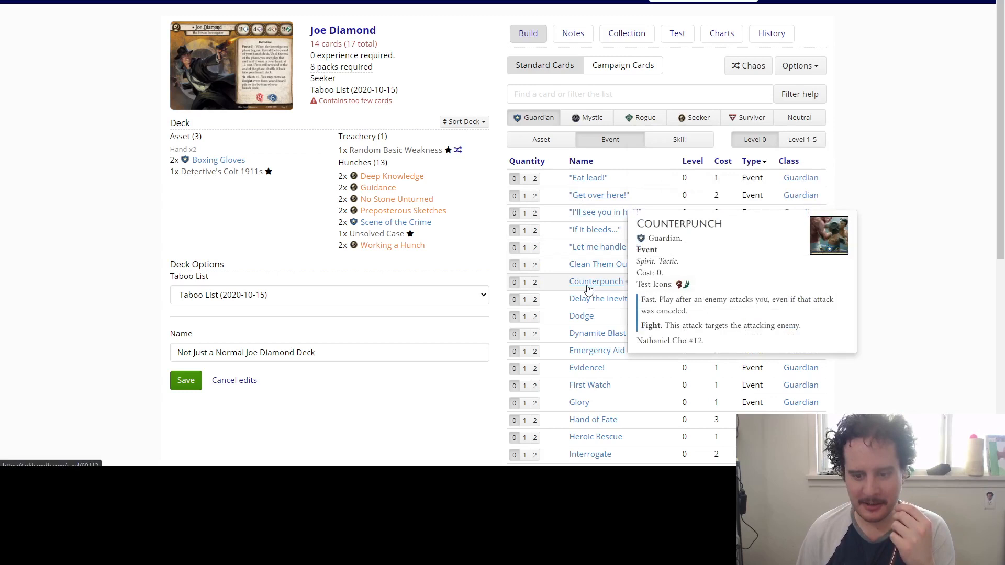
scroll("down", 3)
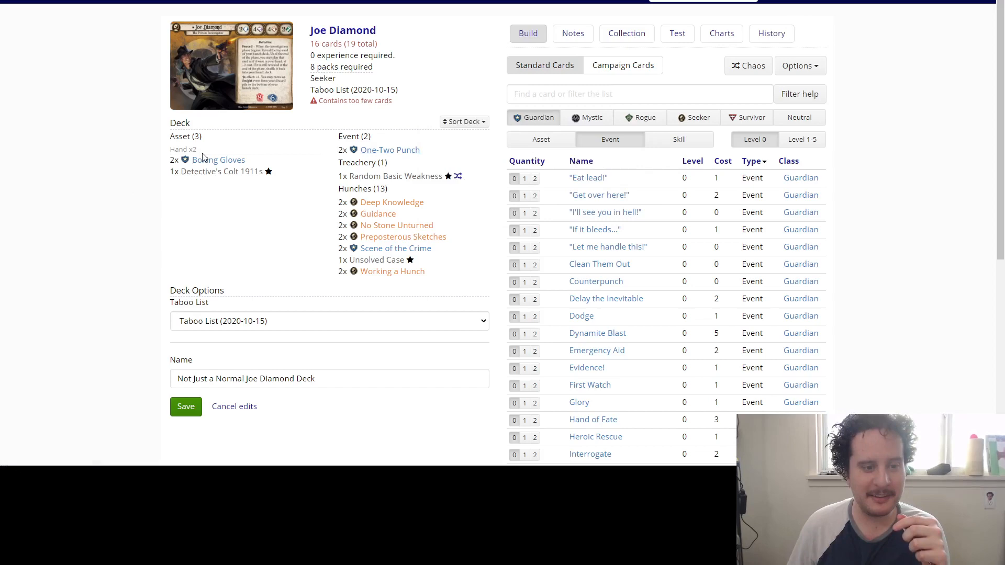
scroll("down", 3)
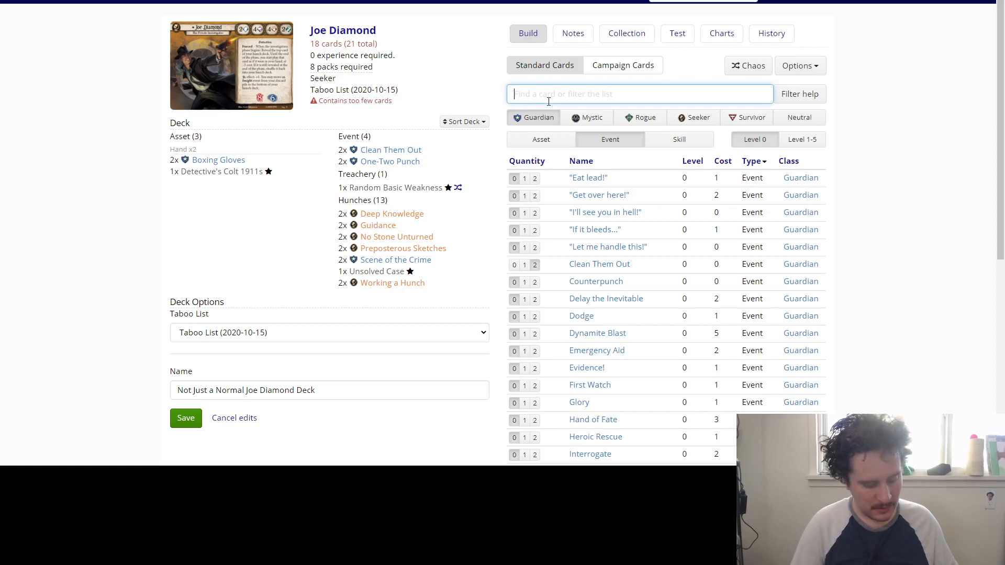
type("bur")
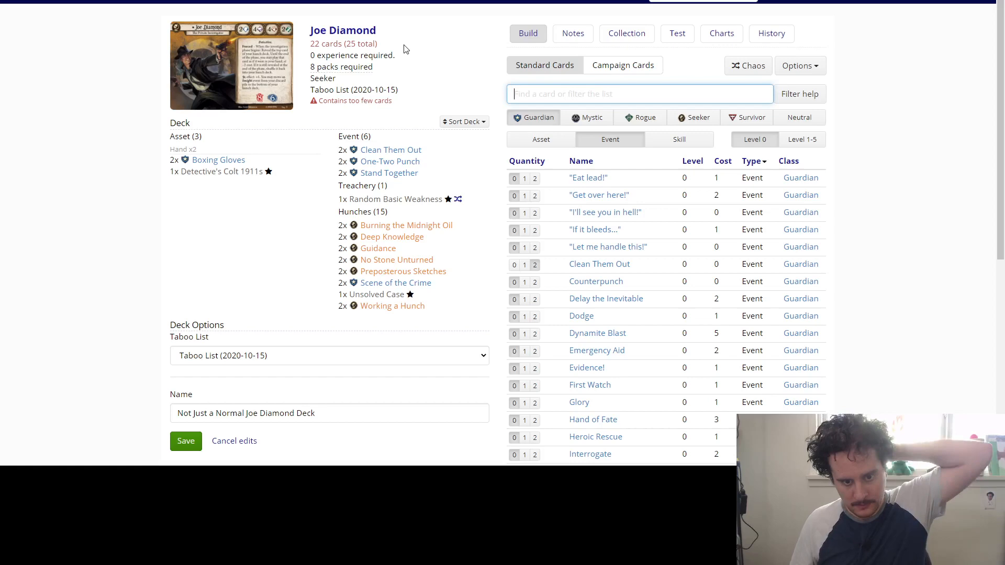
mouse_move(596, 281)
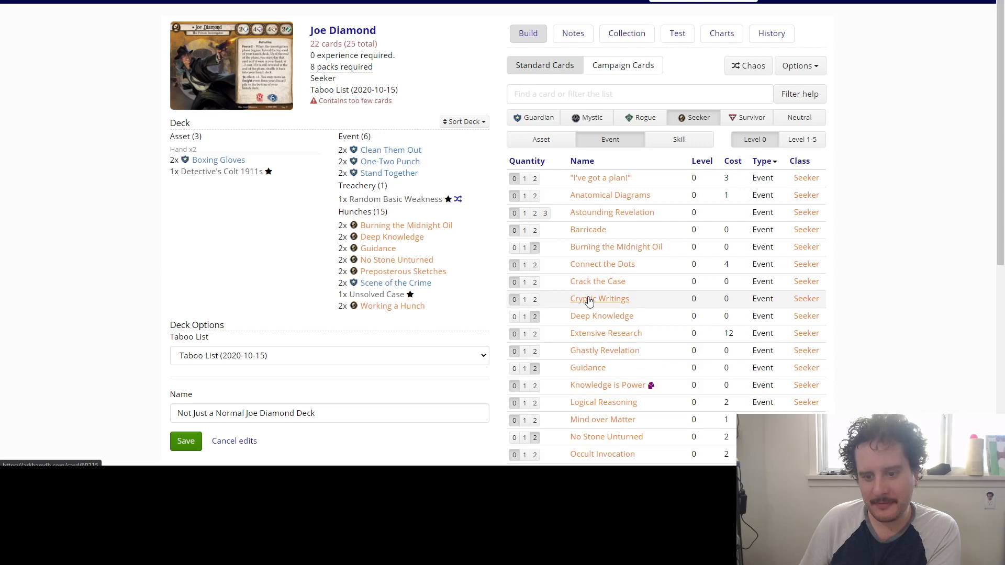
mouse_move(602, 453)
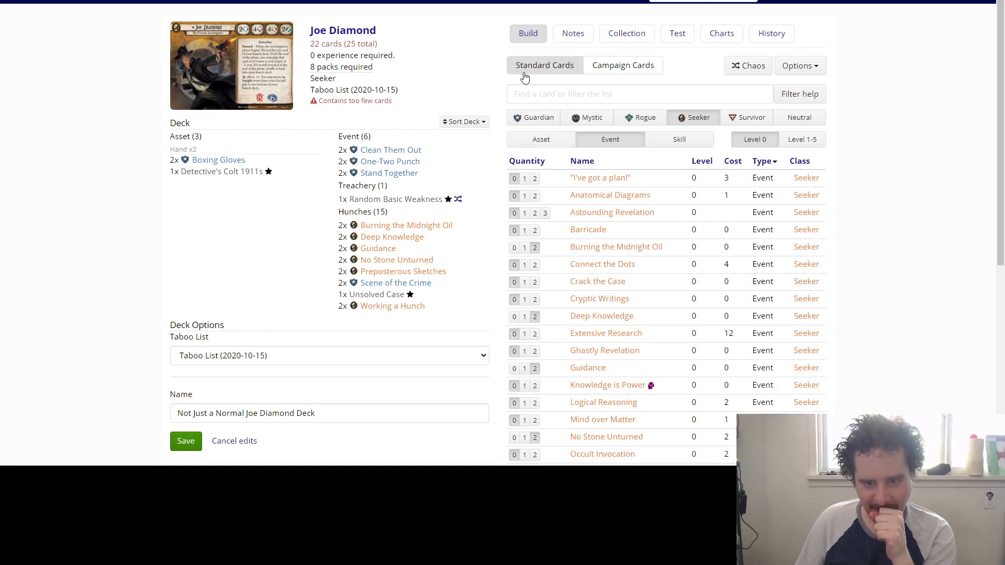
left_click(532, 118)
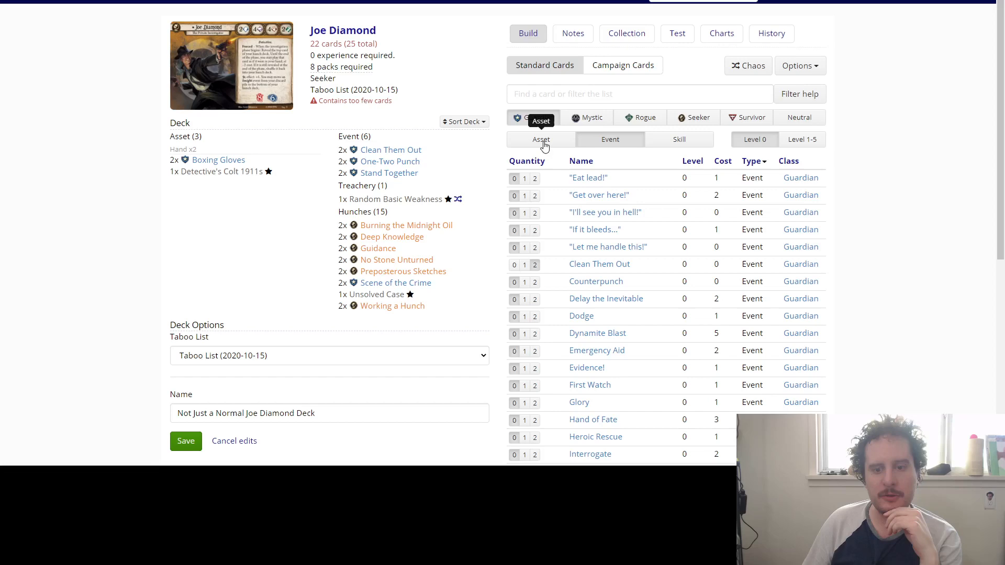
Browse Guardian and Seeker assets and search for Beat Cop.
left_click(540, 139)
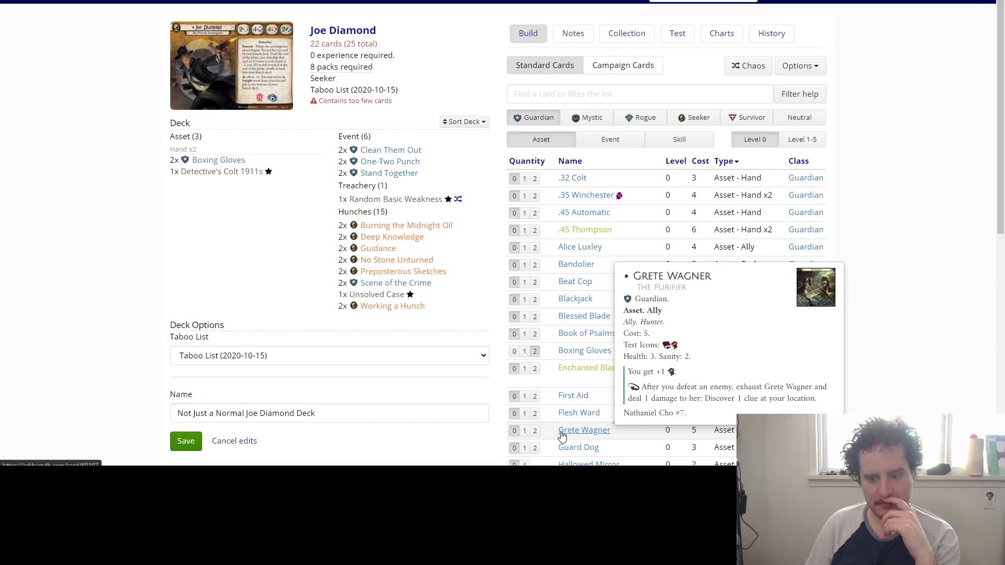
left_click(693, 118)
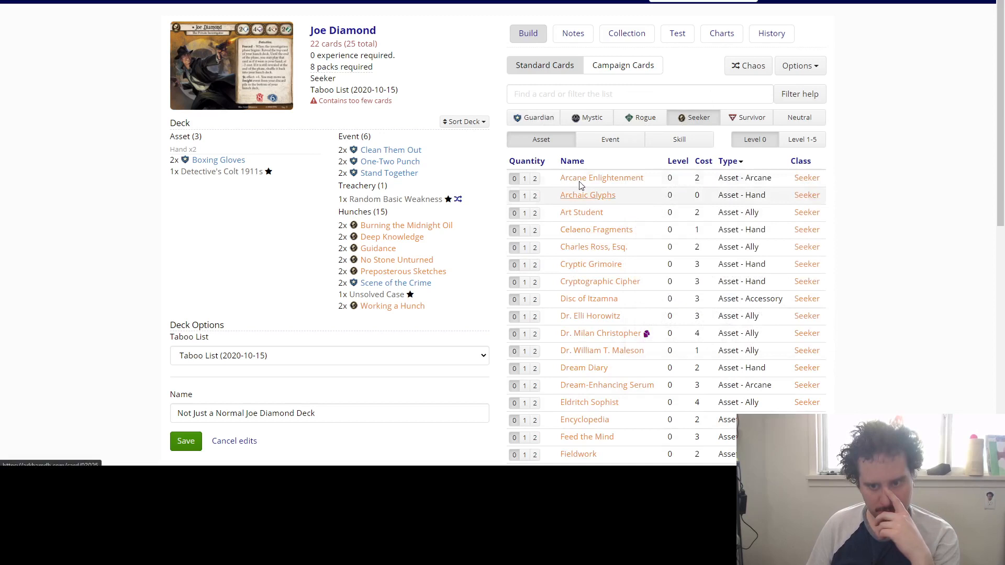
mouse_move(582, 350)
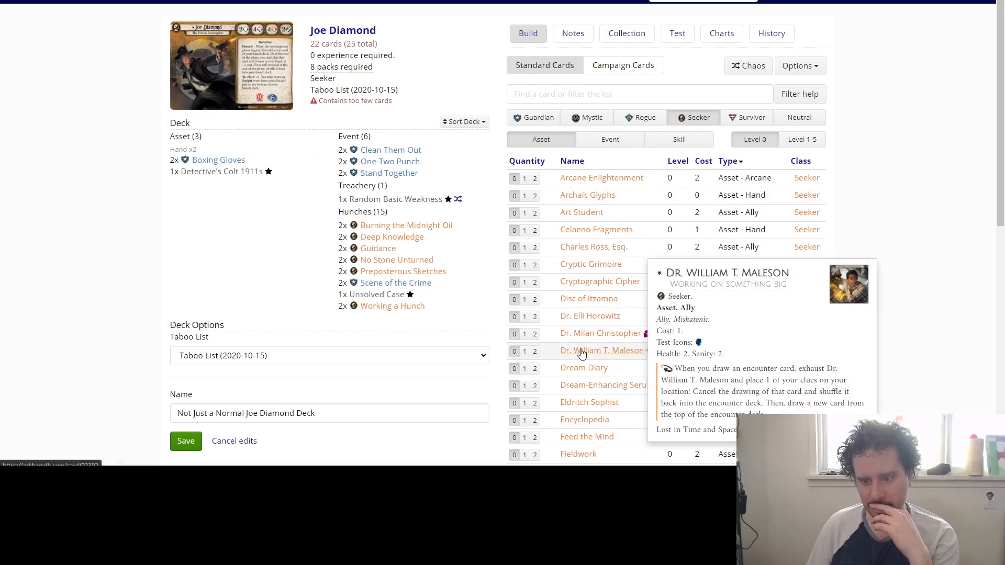
type("beat")
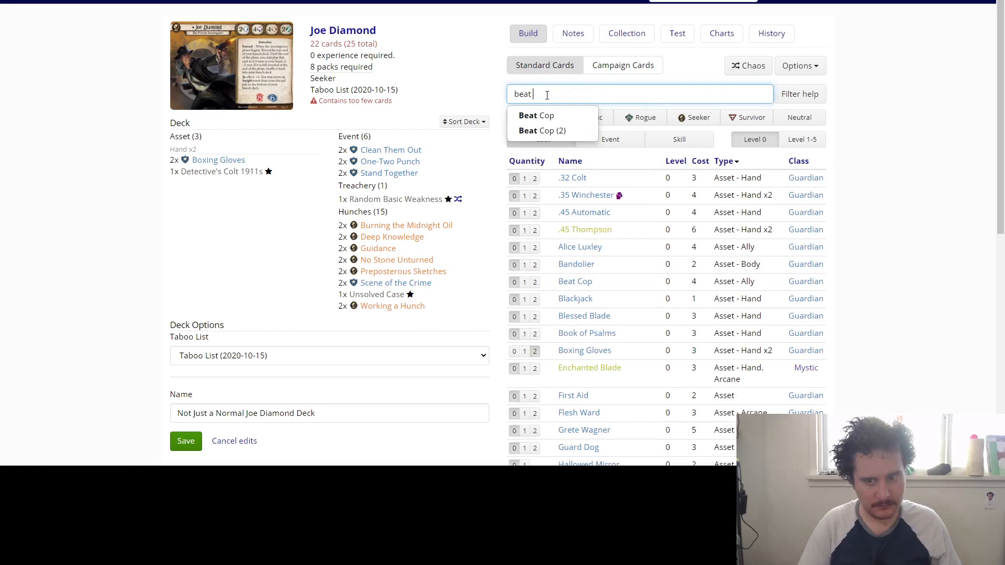
Add two each of Beat Cop, Counterpunch and Bandolier.
left_click(541, 130)
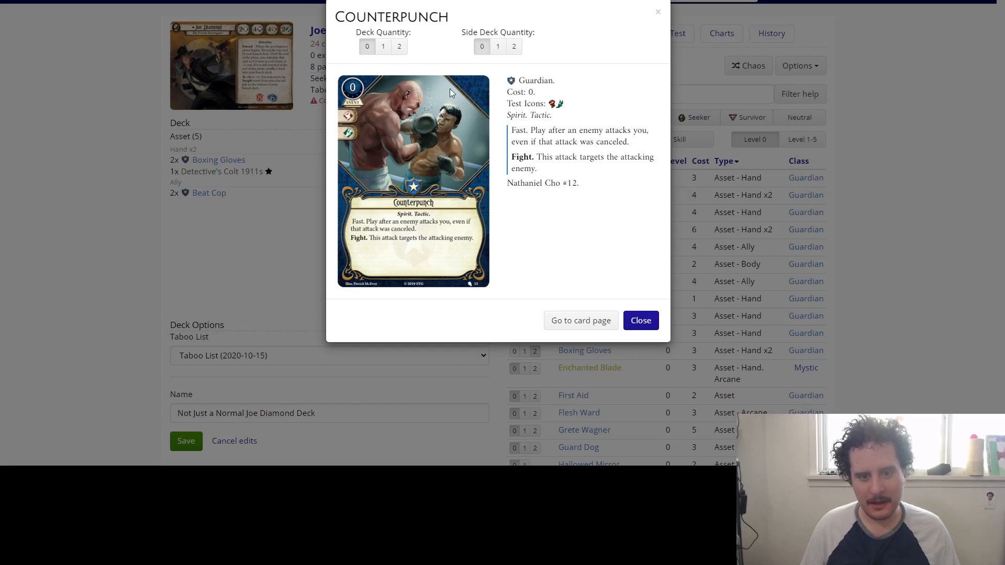
left_click(640, 320)
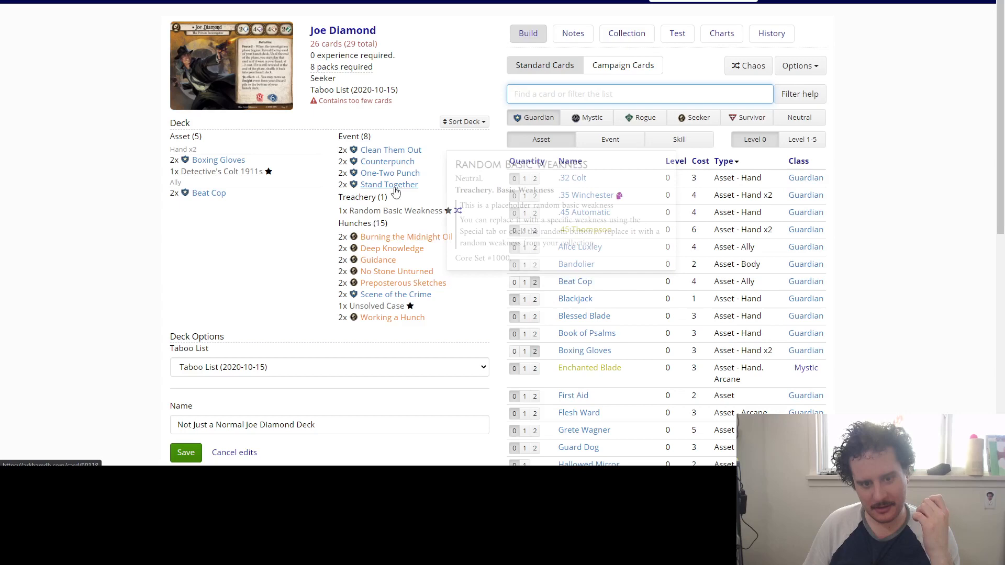
left_click(575, 264)
type("colt")
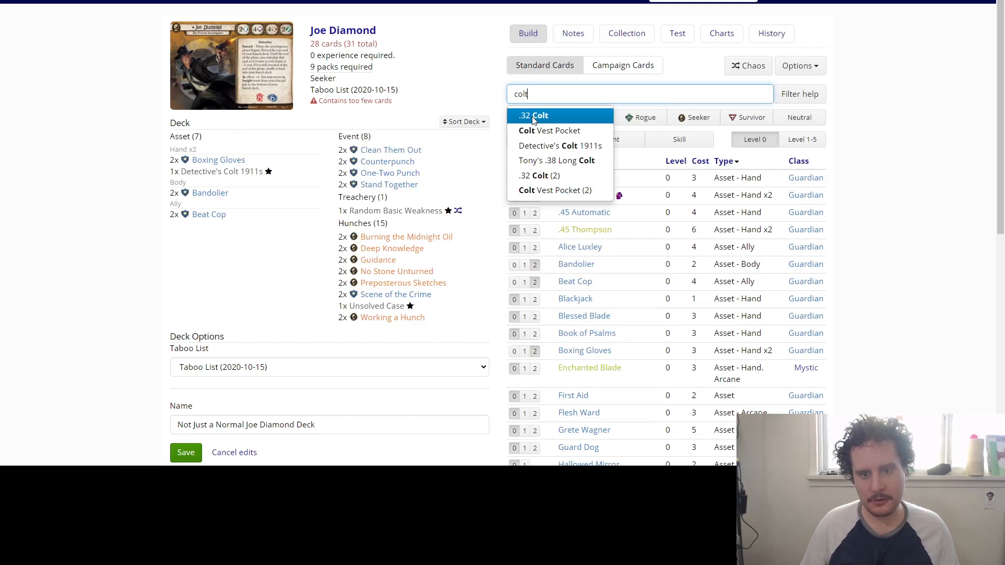
Review the .32 Colt without adding it, then add two .45 Automatic.
left_click(533, 115)
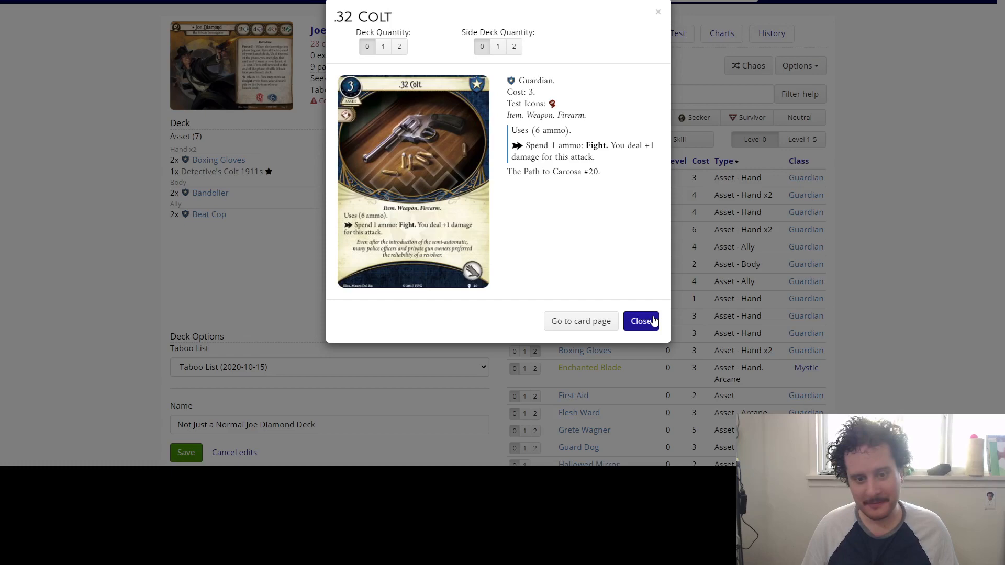
left_click(641, 320)
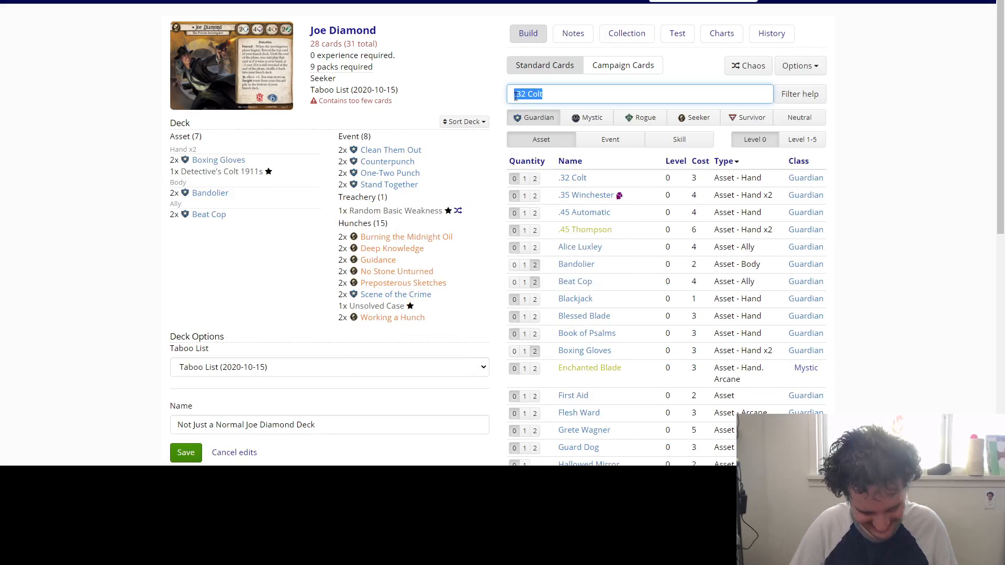
left_click(583, 213)
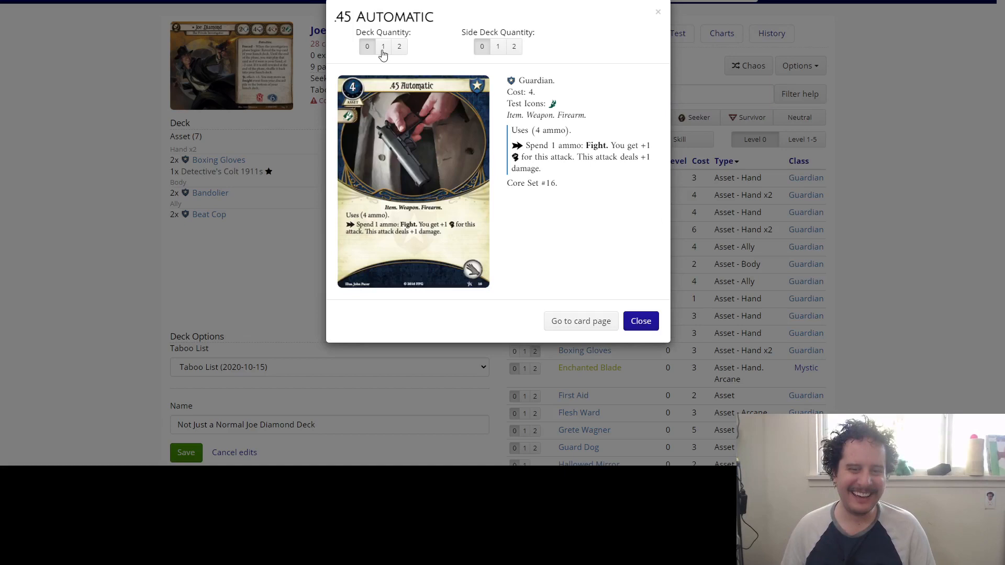
left_click(640, 321)
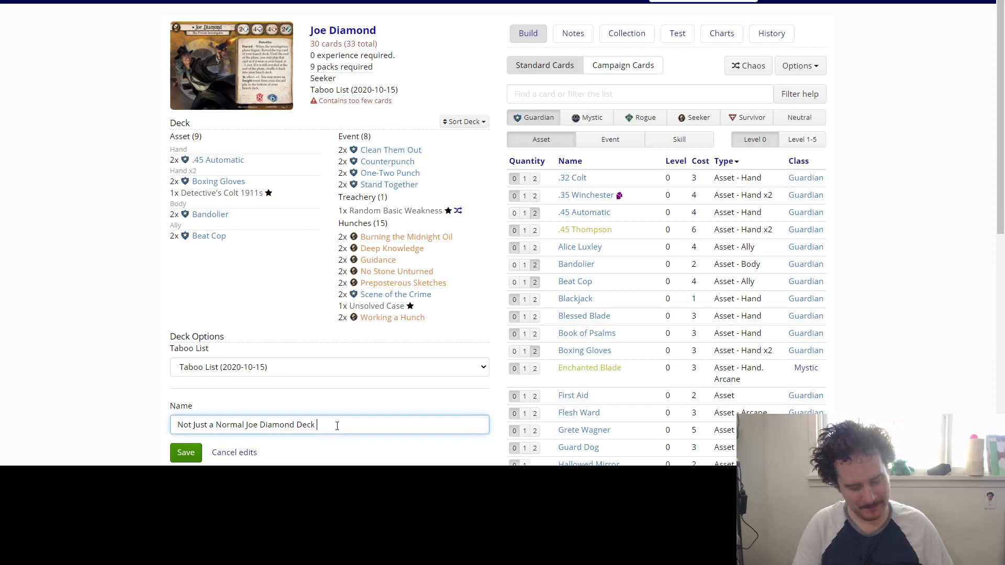
Append 'Oh God Help Us' to the deck name.
type("Oh God Help Us")
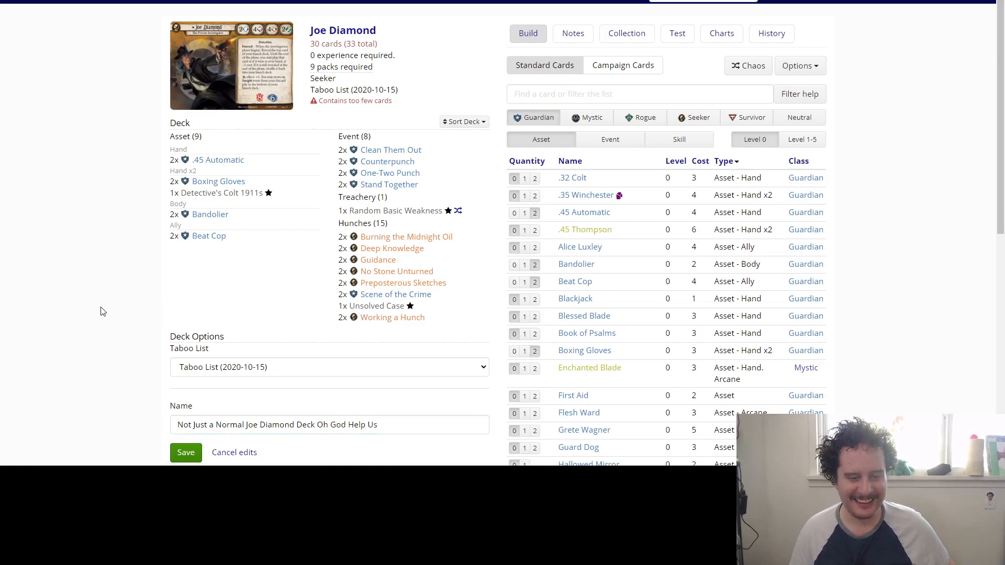
mouse_move(215, 159)
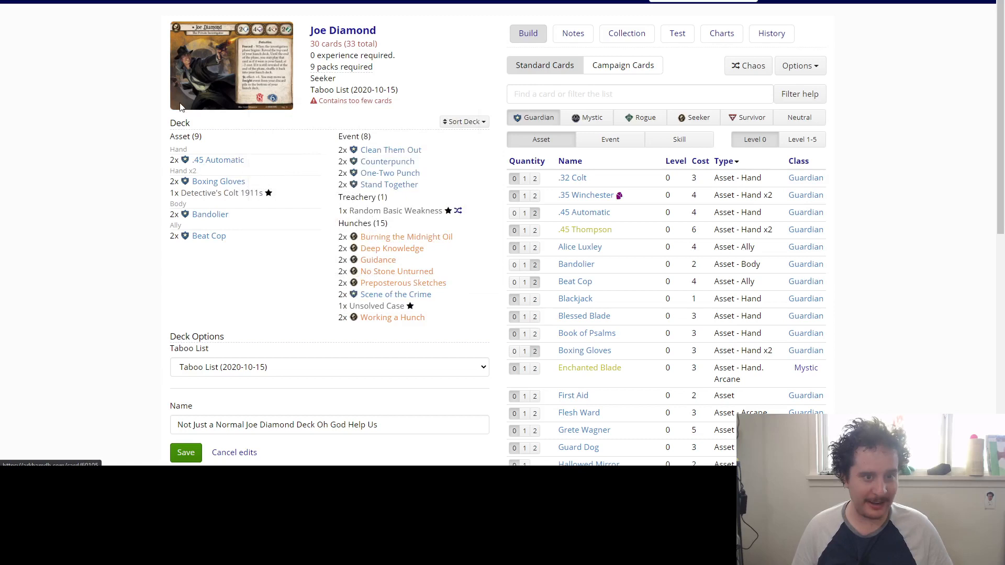
mouse_move(217, 160)
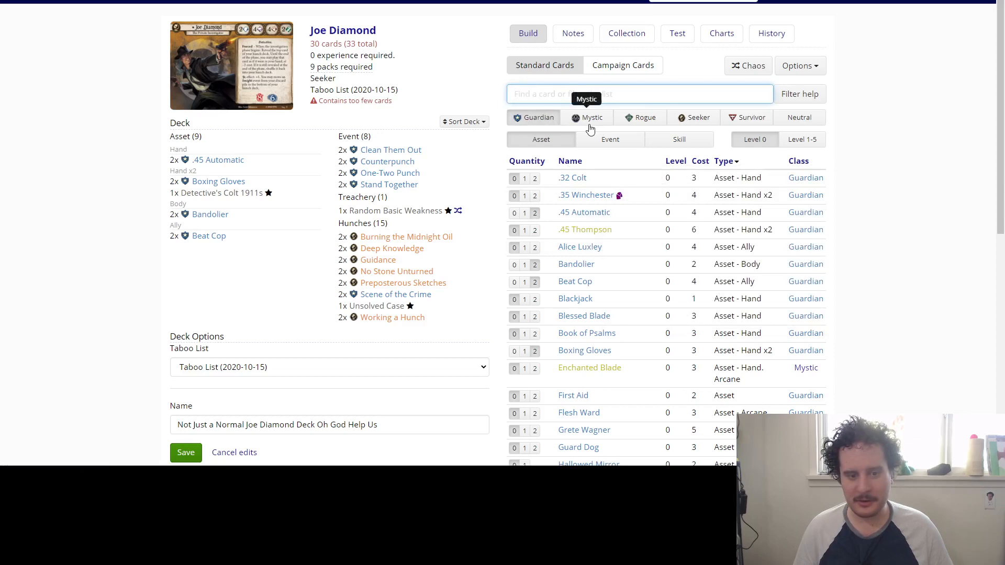
List level-0 Seeker assets in the card pool instead of Guardian ones.
left_click(693, 117)
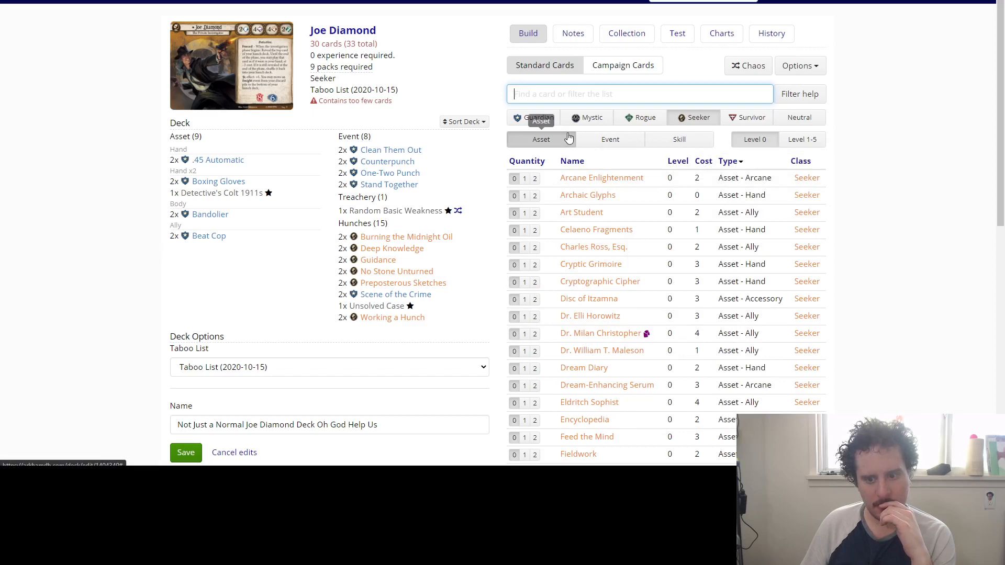
Add two copies of Cryptic Writings to the deck's hunches.
left_click(599, 281)
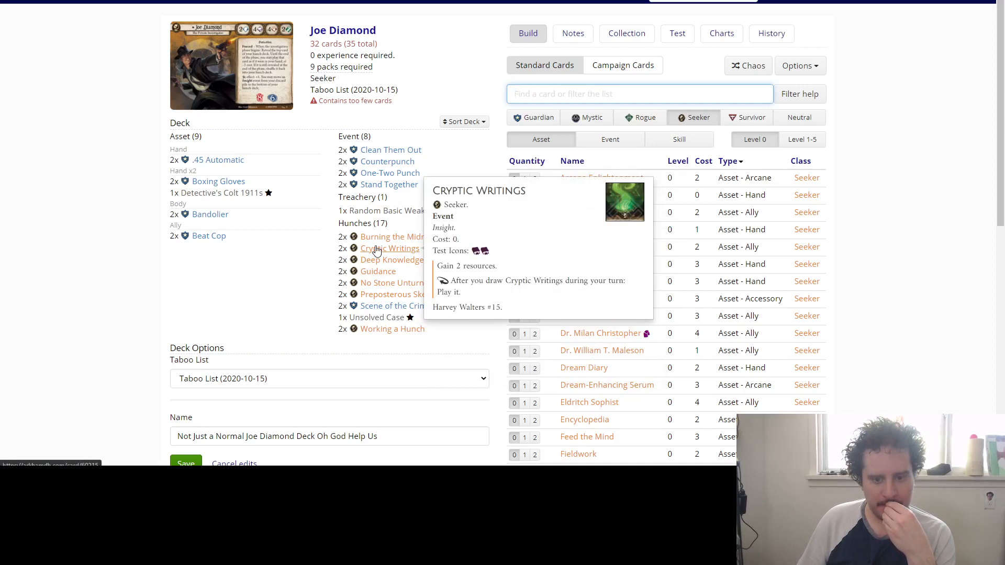
mouse_move(389, 184)
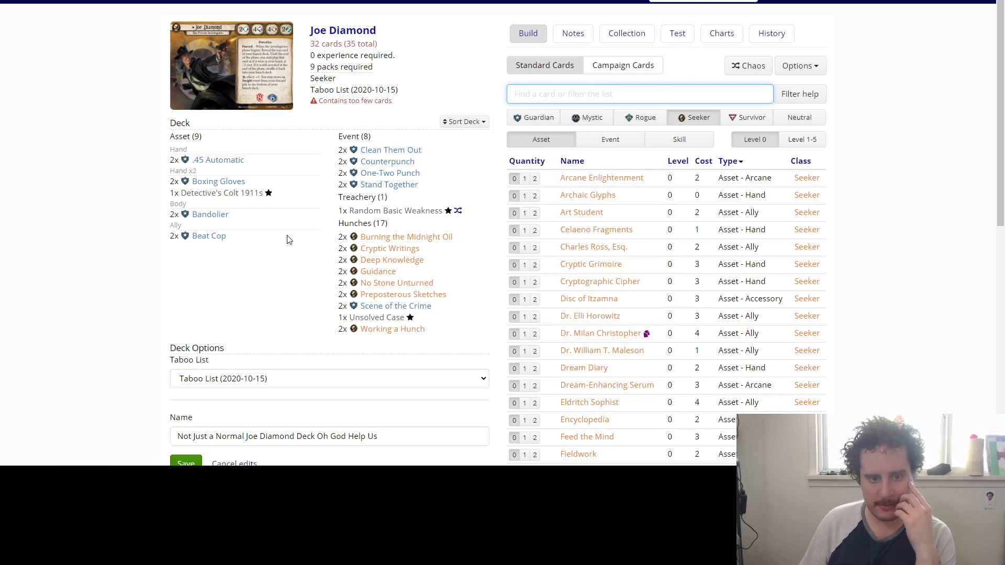
mouse_move(210, 214)
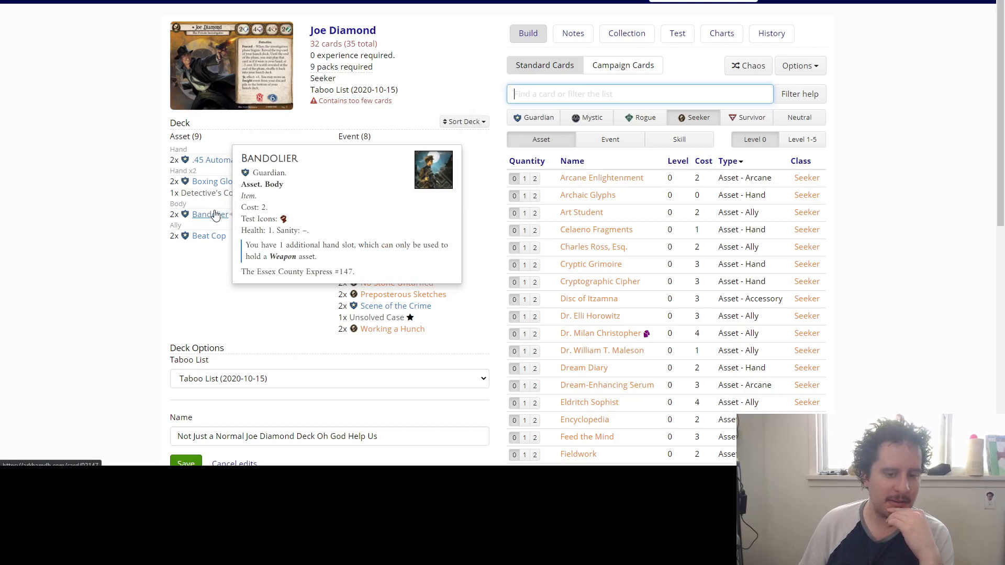
mouse_move(211, 184)
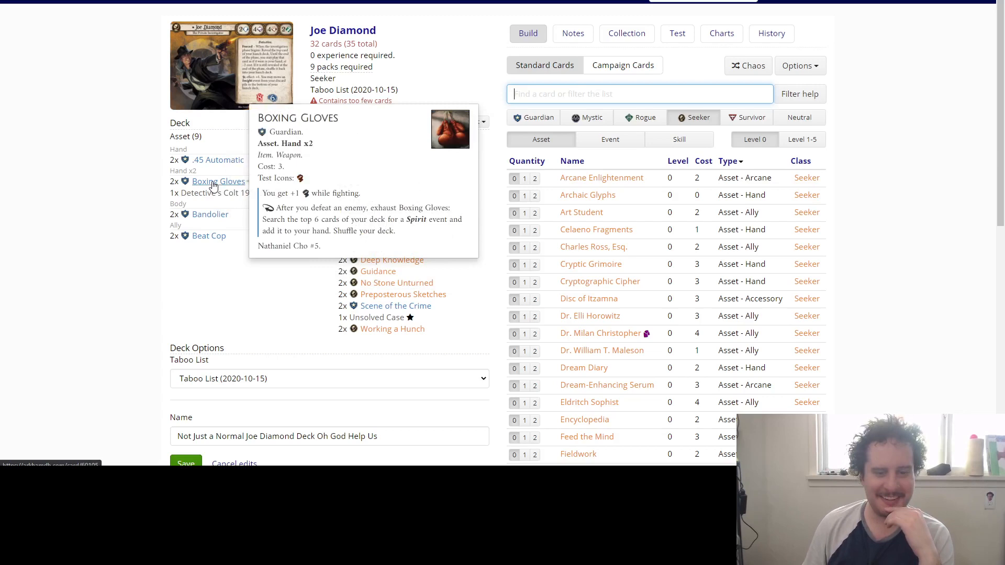
mouse_move(582, 285)
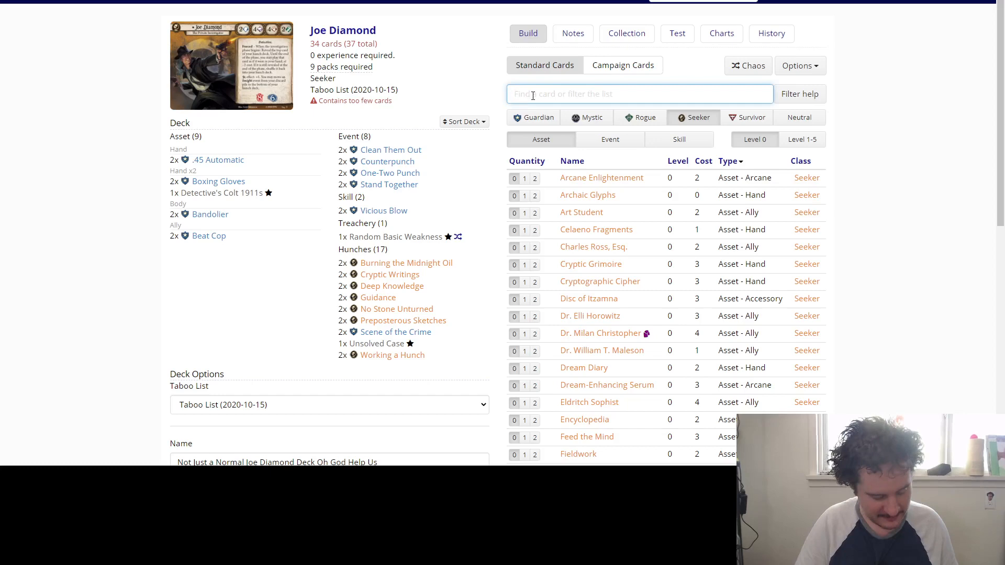
Search 'practice' to add Practice Makes Perfect, then list skill cards to find Leadership.
type("practice")
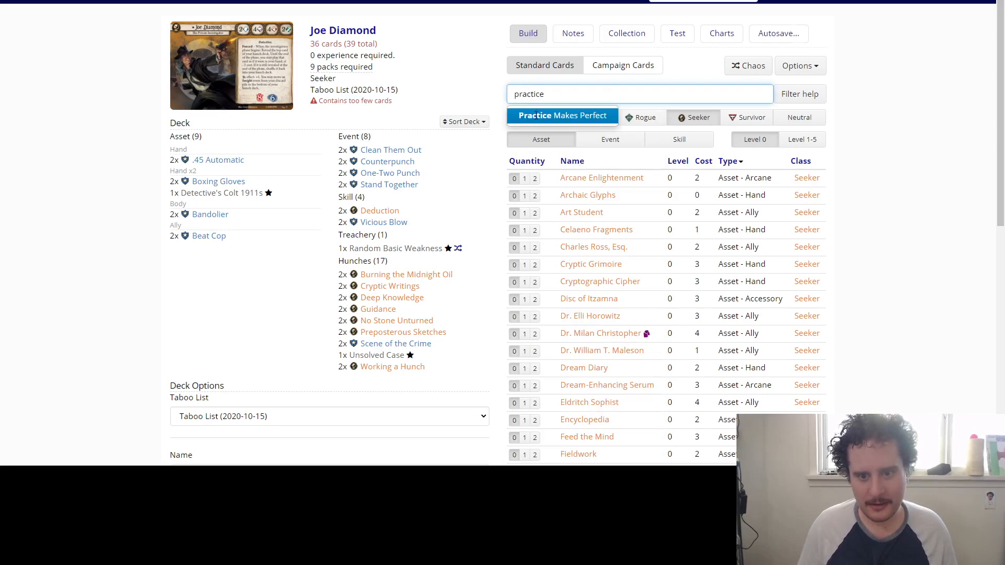
left_click(561, 115)
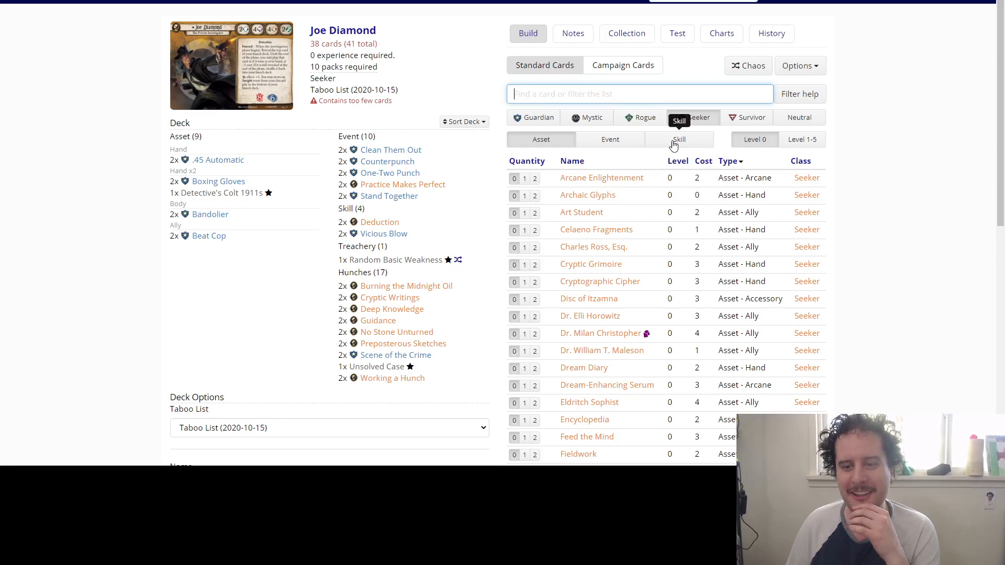
left_click(679, 139)
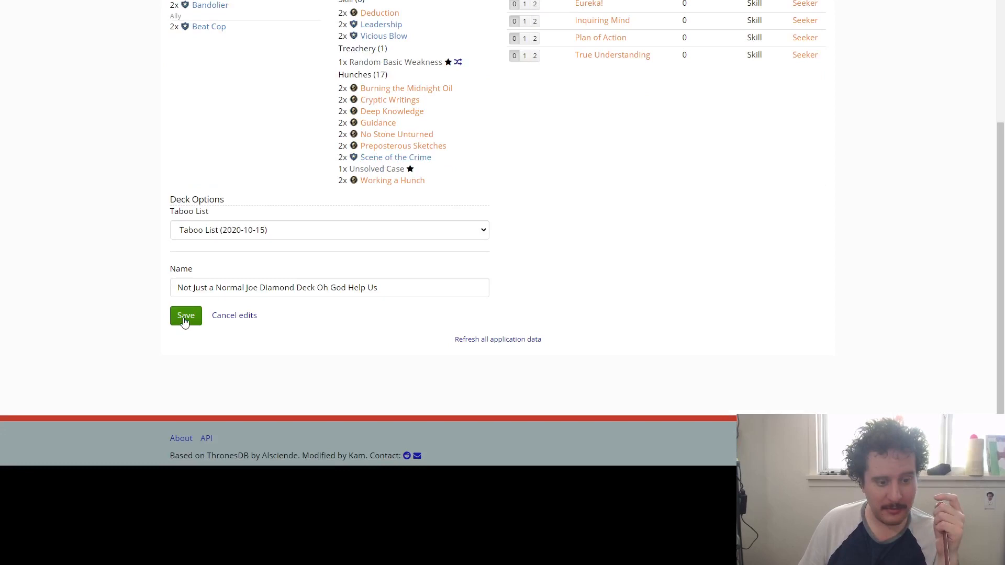
Save the 40-card deck and reopen it for editing.
left_click(185, 315)
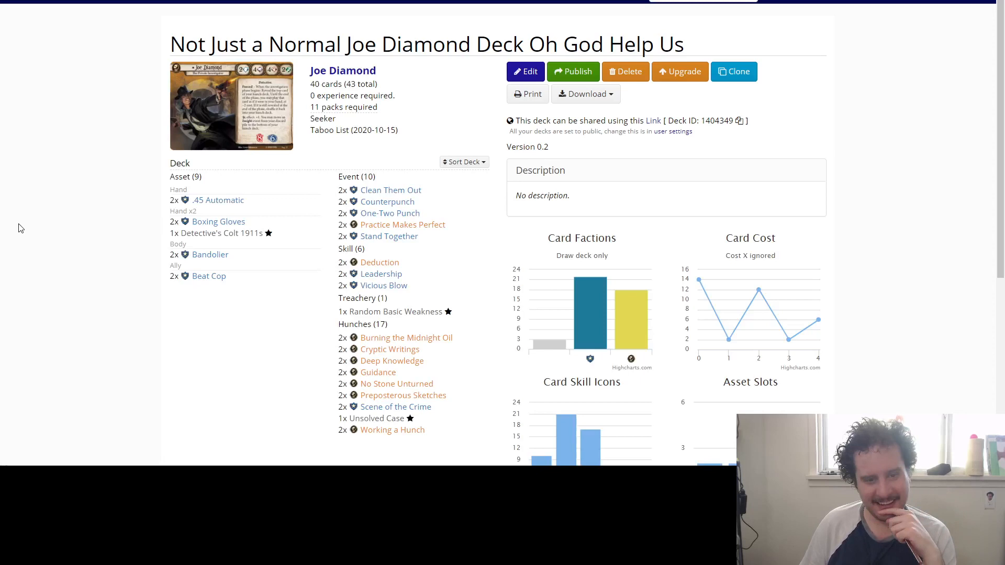
left_click(524, 71)
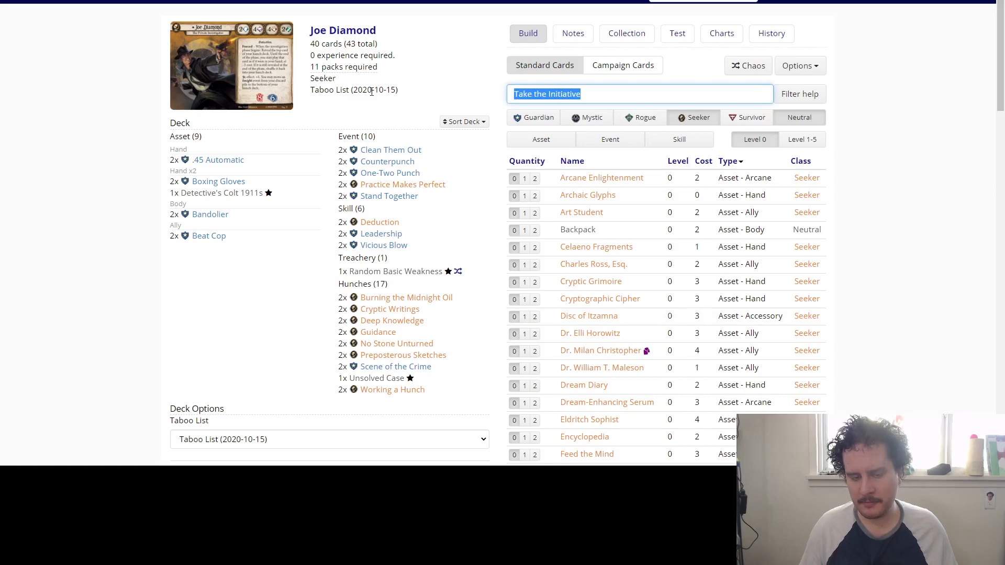
Search 'plan' and put two copies of Plan of Action into the deck.
type("plan")
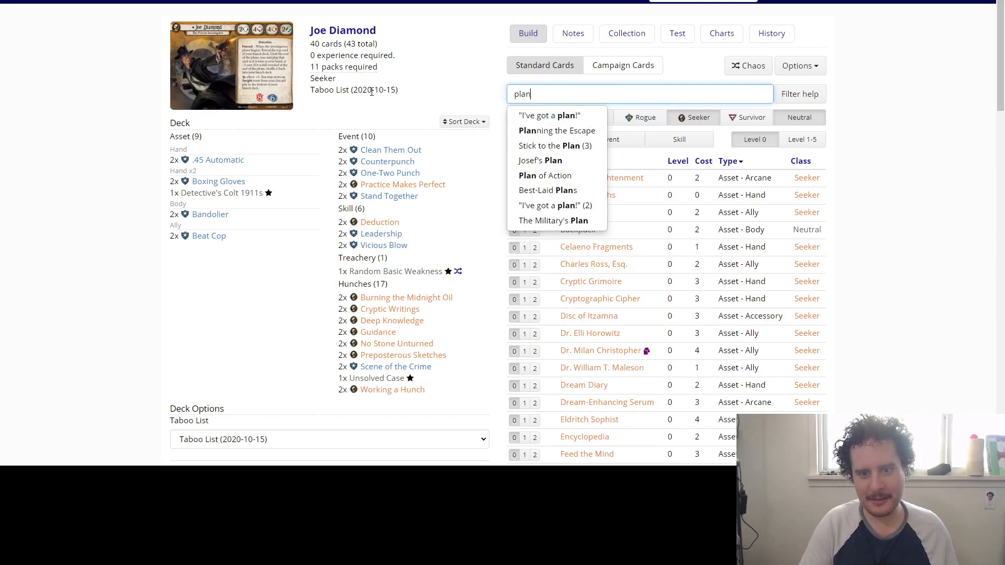
left_click(545, 175)
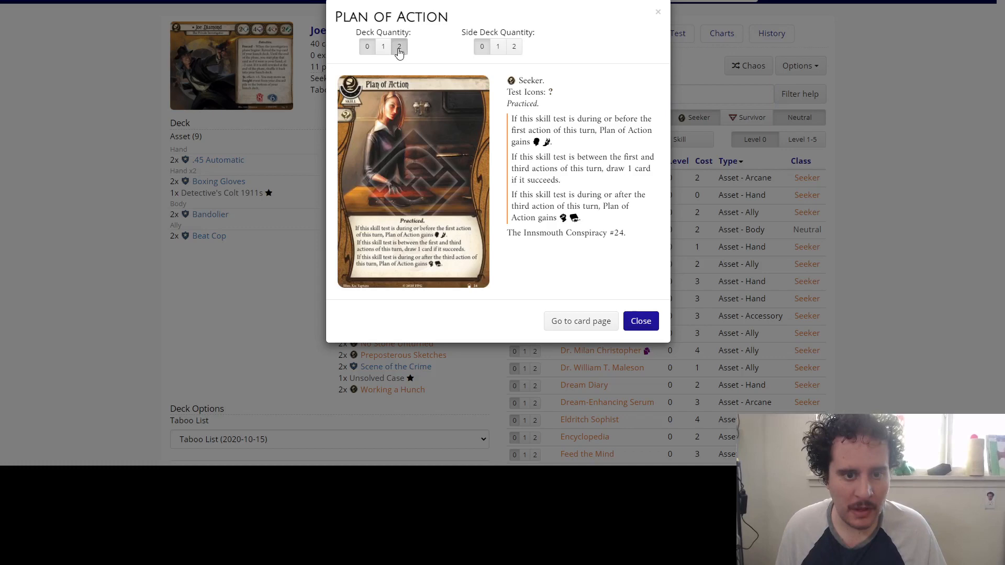
left_click(638, 321)
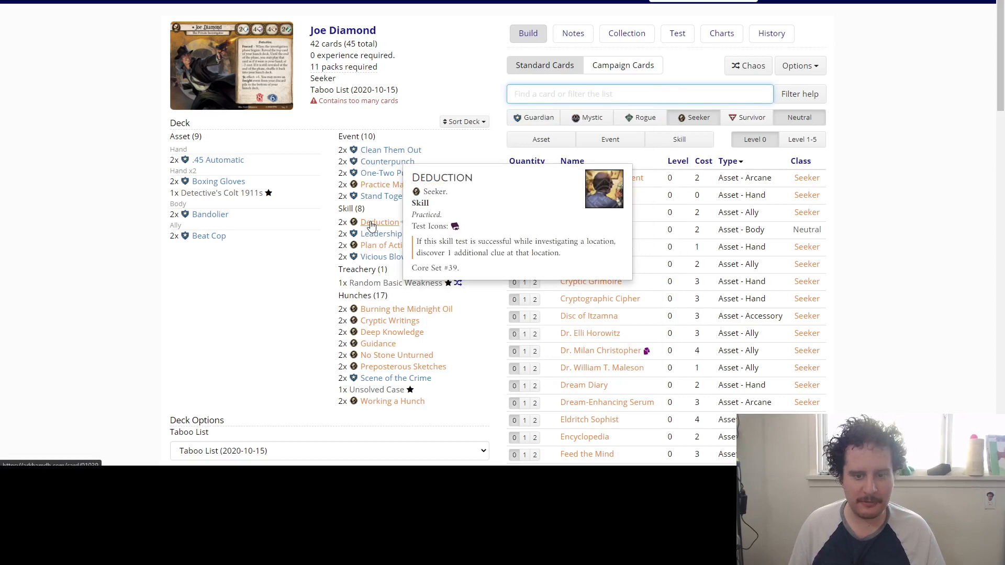
mouse_move(386, 245)
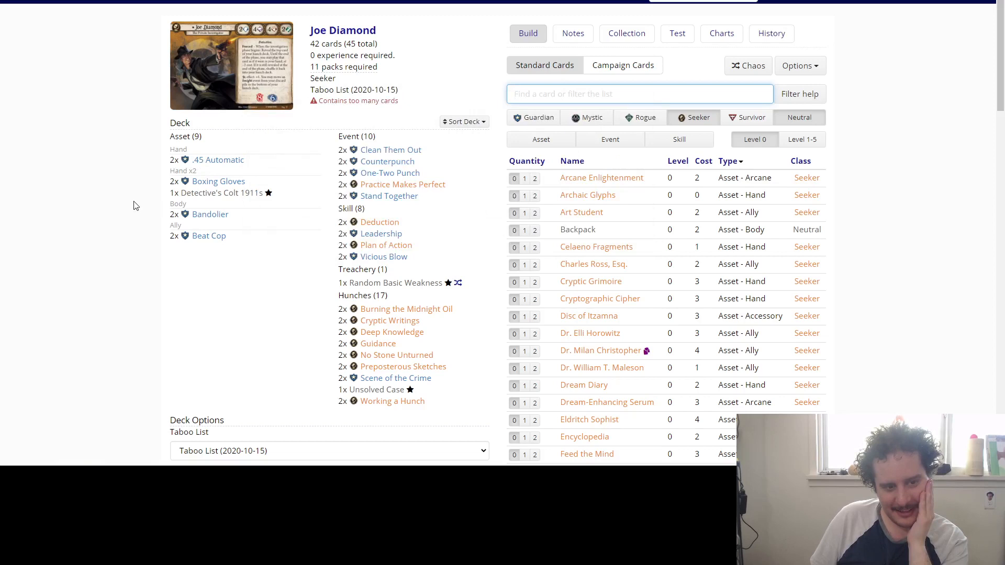
mouse_move(208, 236)
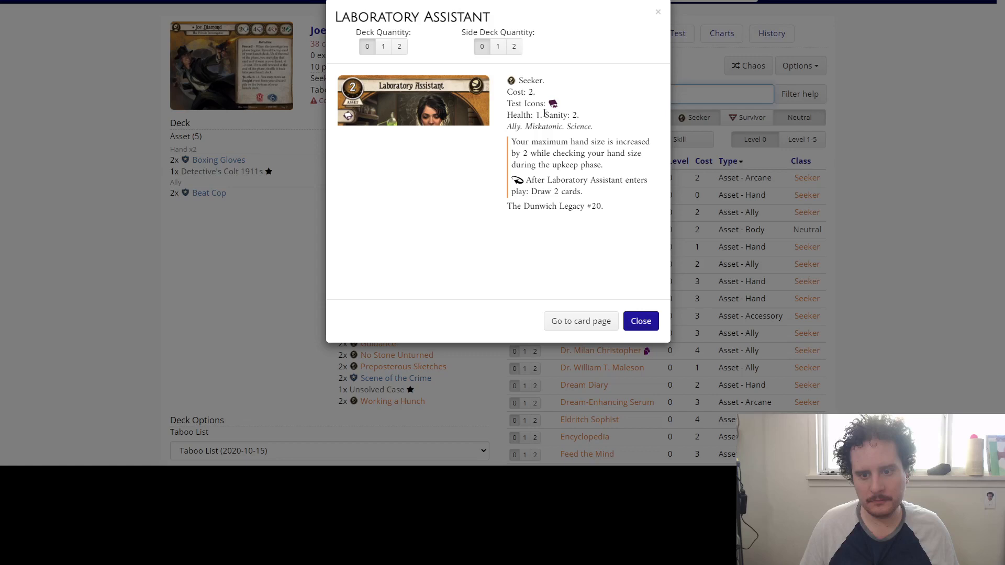
Put two Laboratory Assistants into the deck.
left_click(639, 321)
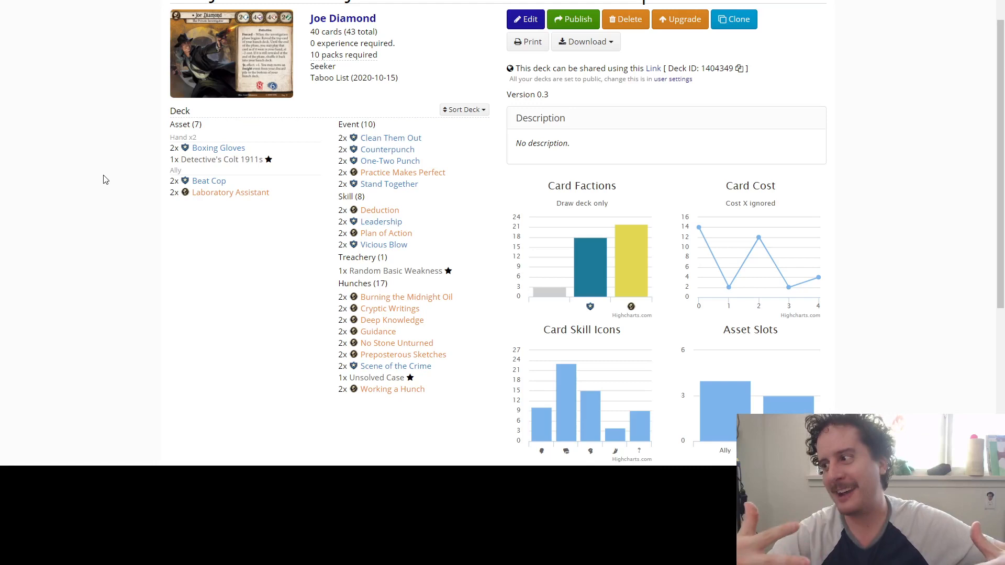
mouse_move(386, 233)
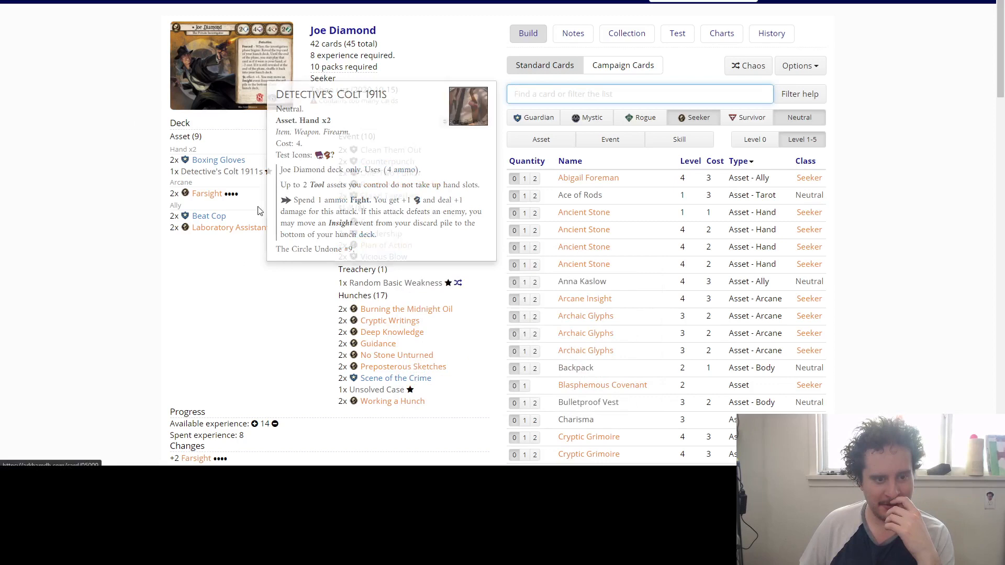
mouse_move(297, 249)
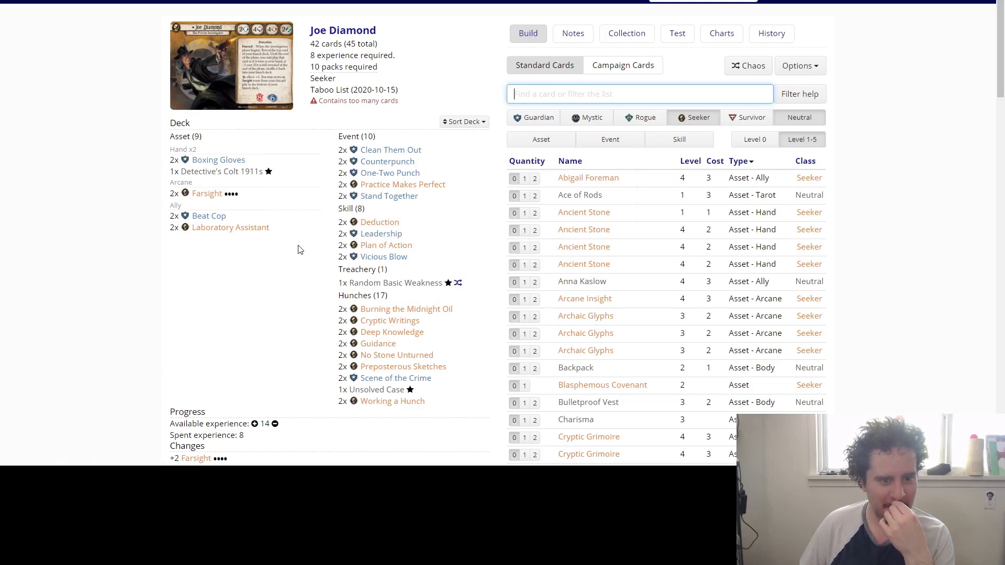
mouse_move(206, 193)
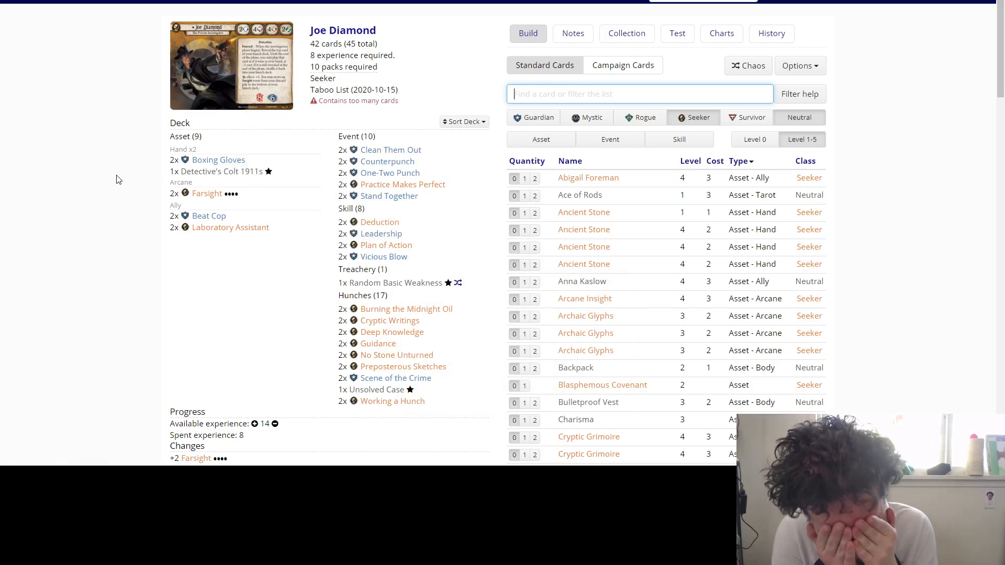
mouse_move(209, 215)
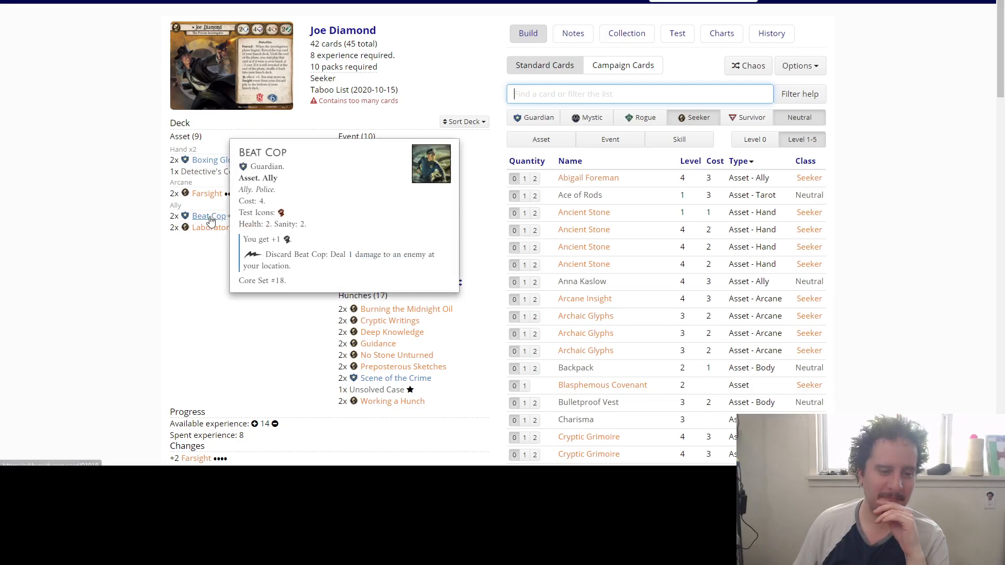
mouse_move(217, 159)
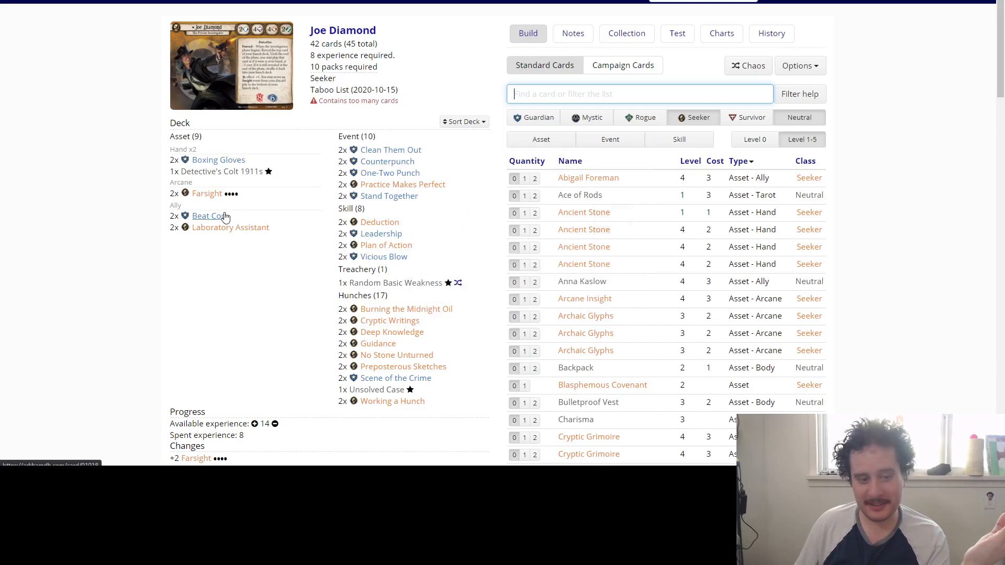
Set Beat Cop's deck quantity to 0, removing both copies.
left_click(207, 216)
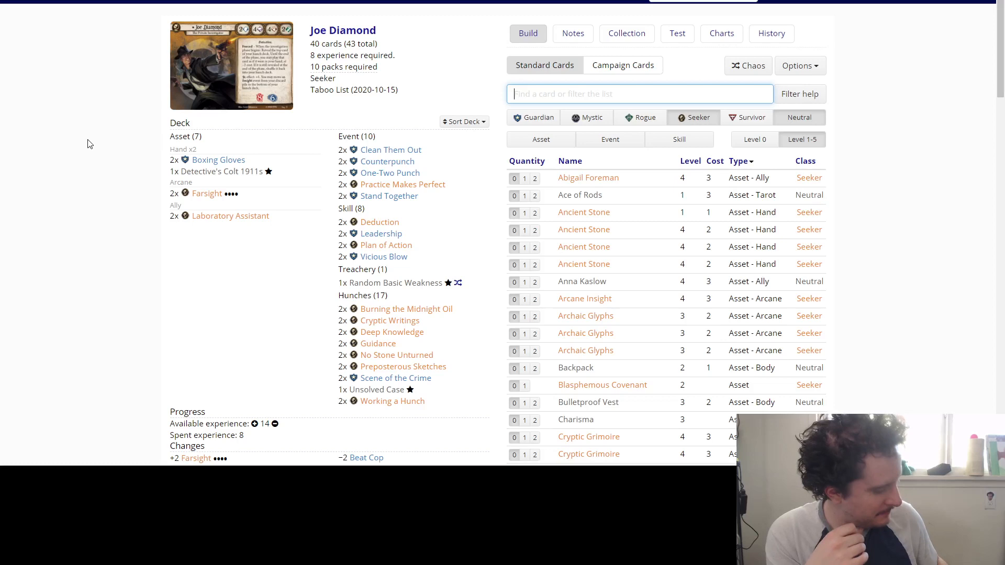
Search 'leadersh' and browse the higher-level Seeker event upgrade options.
type("leadersh")
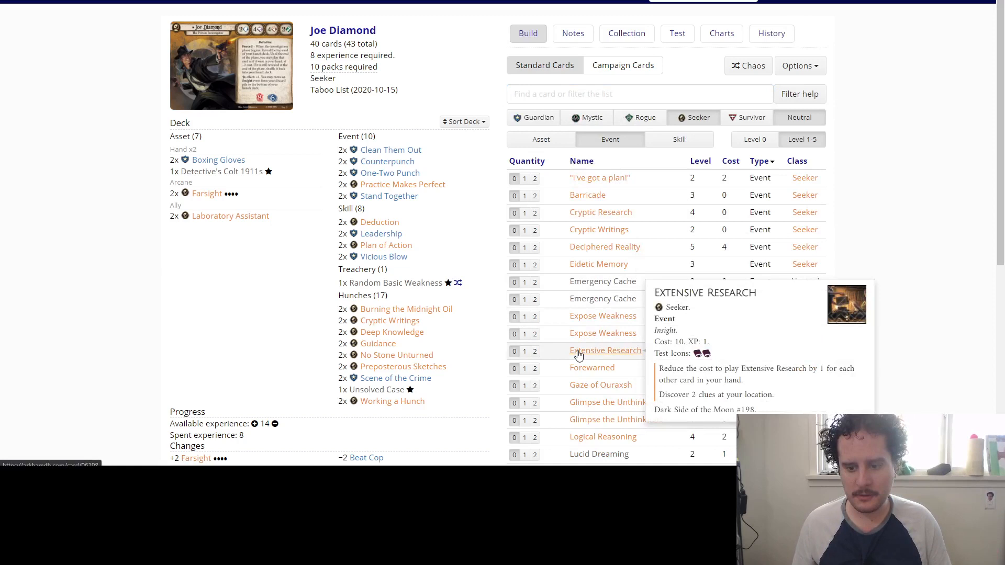
mouse_move(581, 407)
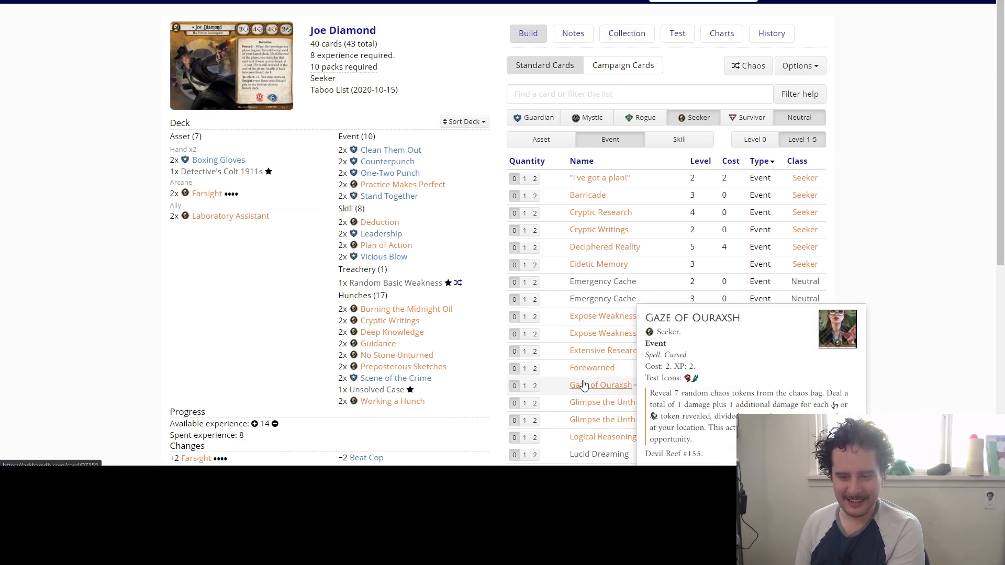
scroll("down", 3)
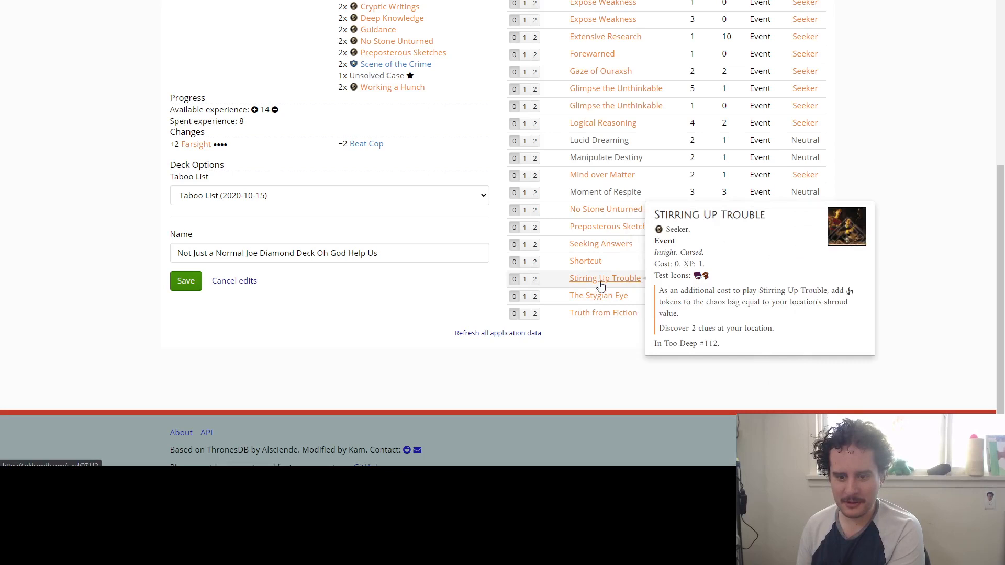
mouse_move(584, 261)
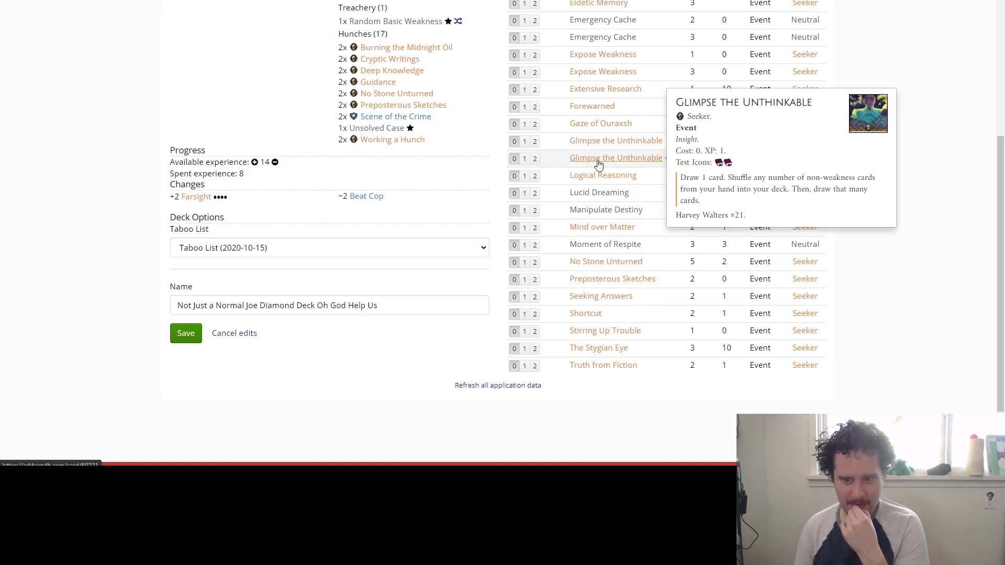
mouse_move(550, 159)
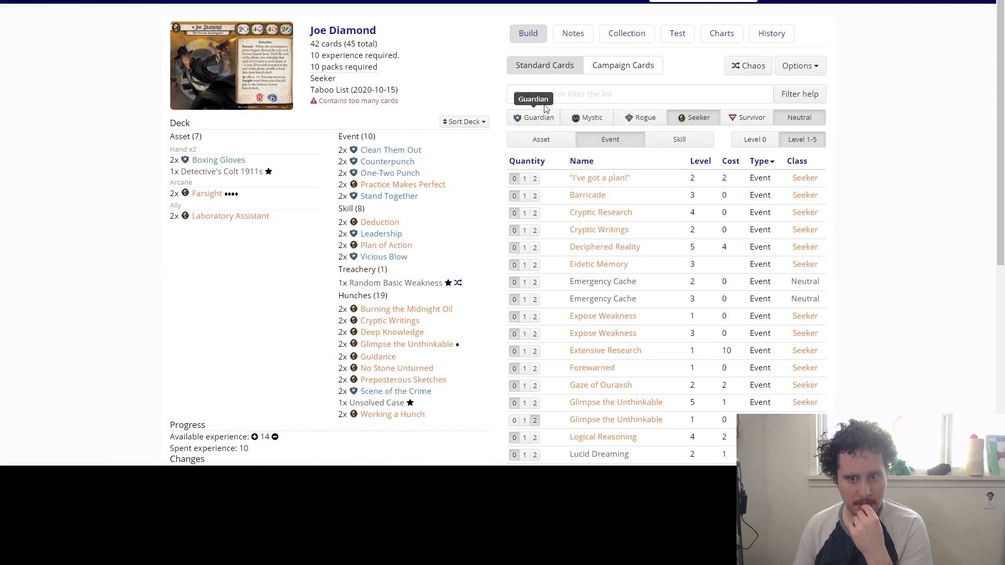
Cut one basic Leadership and swap the remaining copy for the upgraded Leadership.
left_click(380, 233)
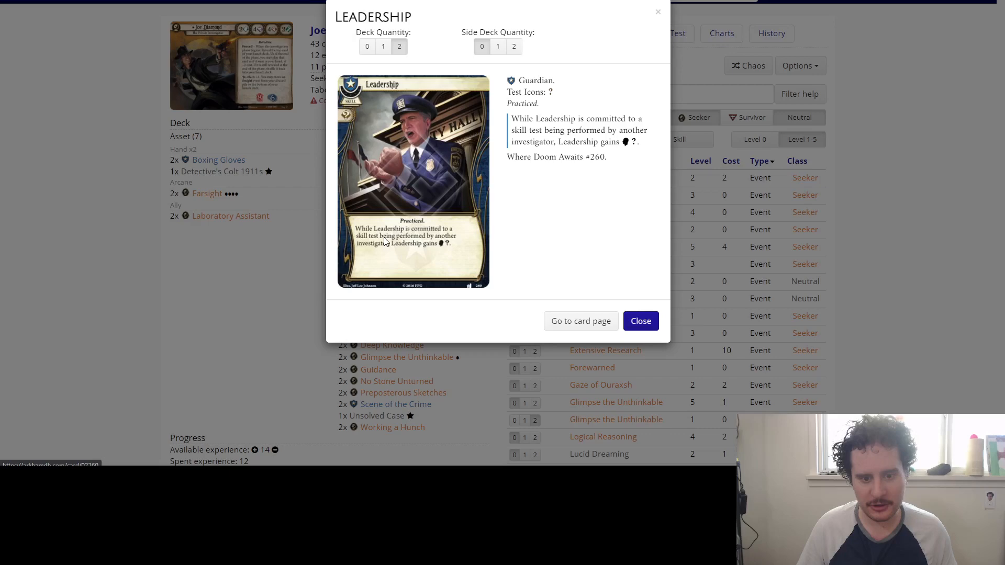
left_click(639, 320)
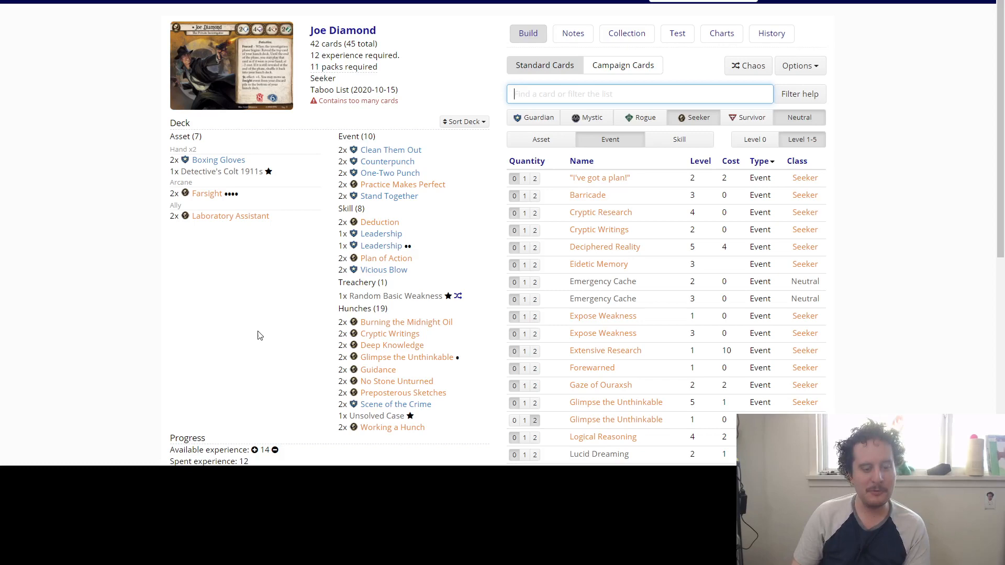
left_click(381, 245)
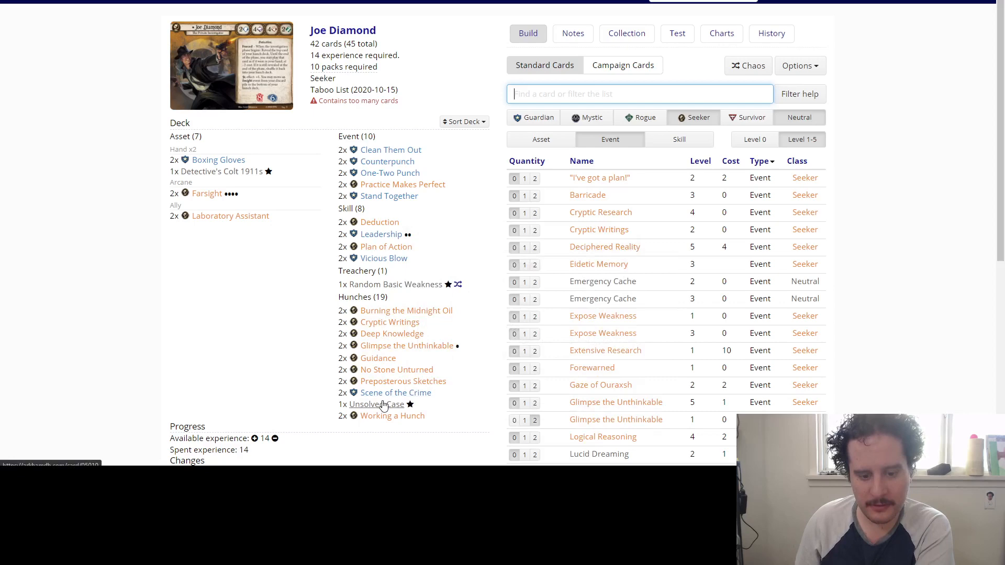
Save the deck at 40 cards with Working a Hunch removed.
scroll("down", 3)
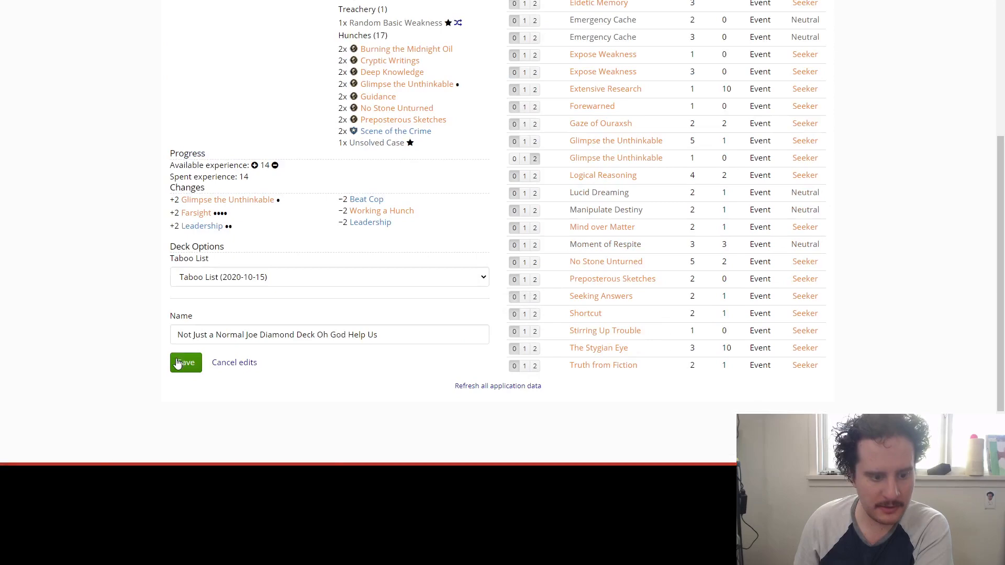
left_click(185, 362)
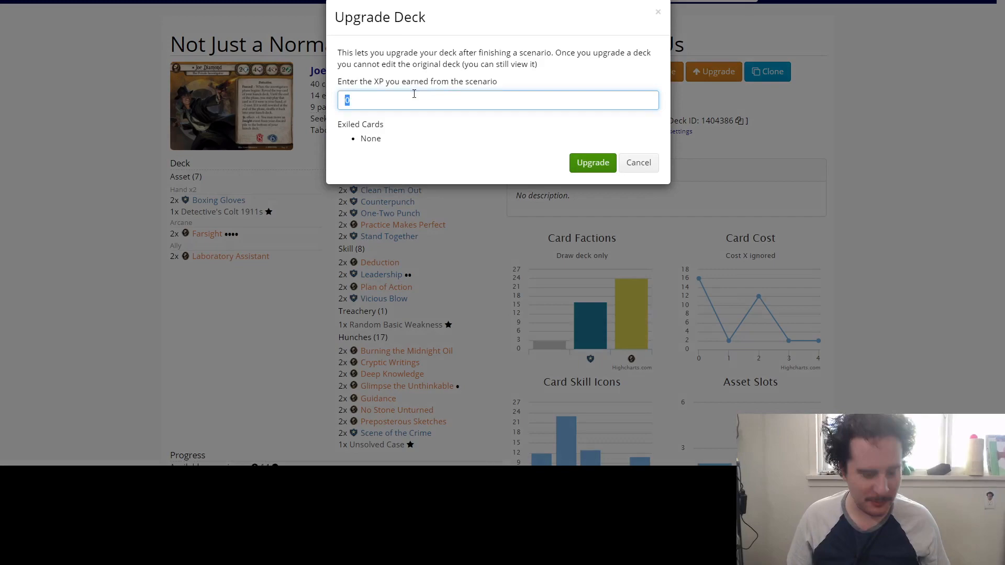
Confirm the deck upgrade to a new version, then list Seeker event cards sorted by level.
left_click(591, 163)
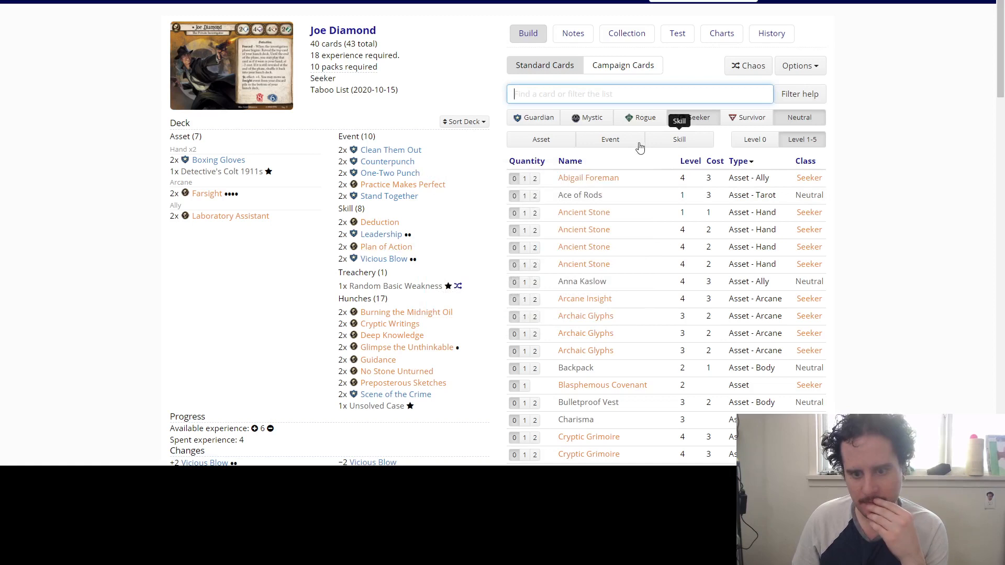
left_click(609, 139)
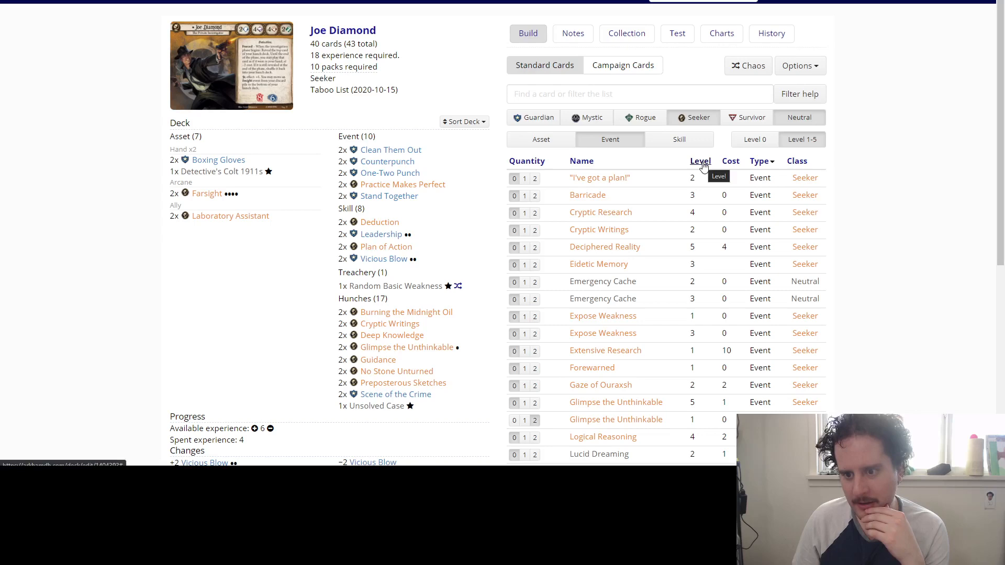
left_click(700, 161)
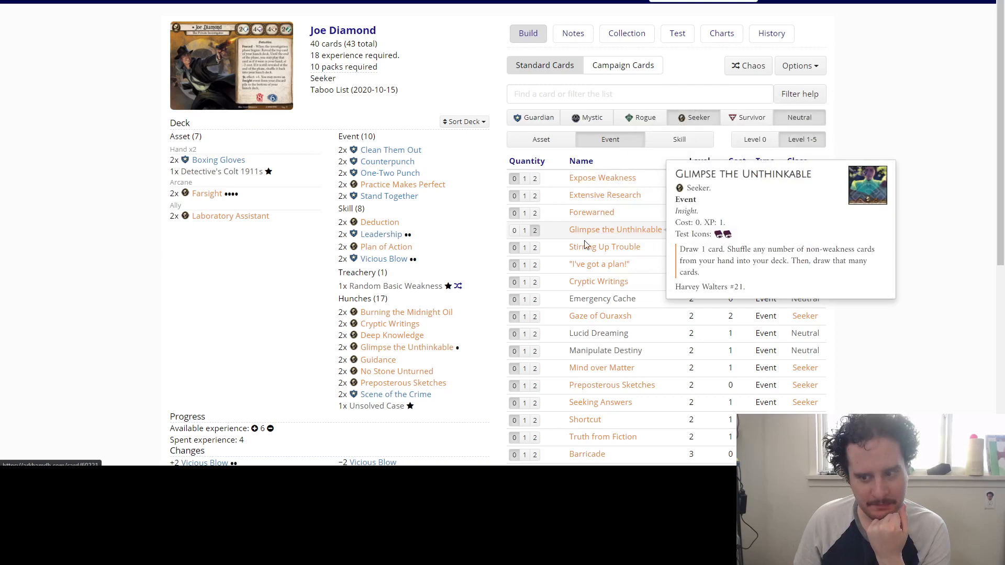
mouse_move(599, 264)
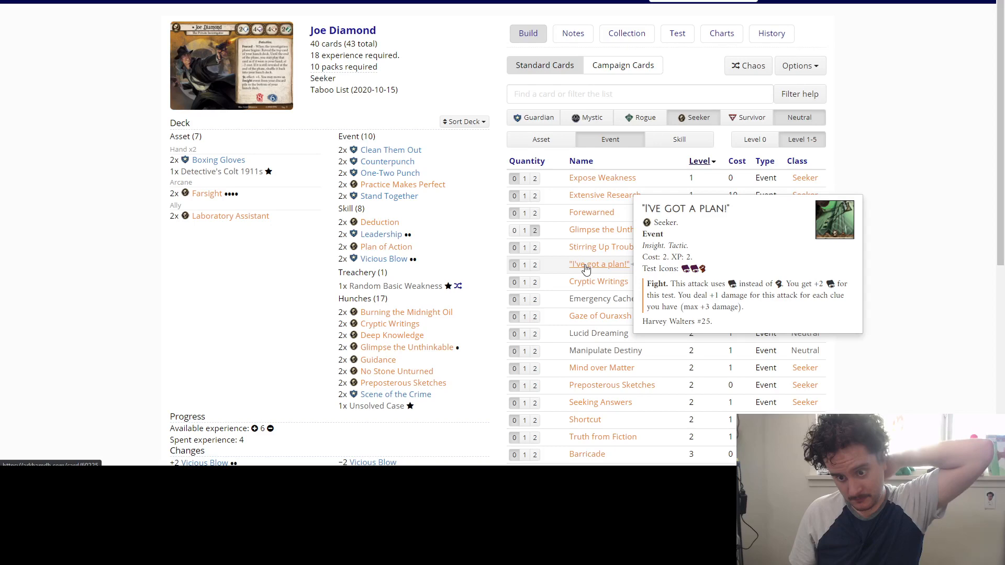
scroll("down", 3)
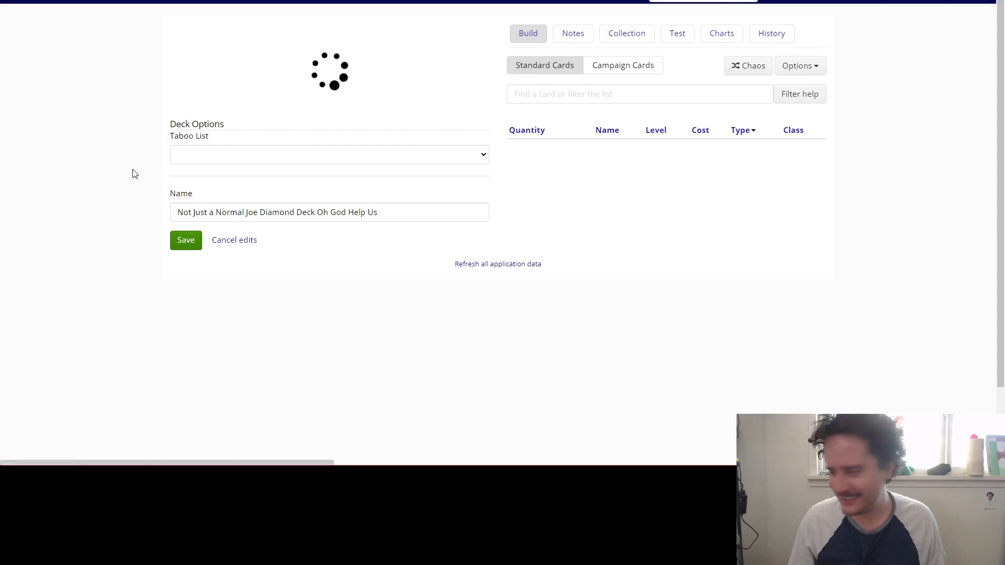
type("mano")
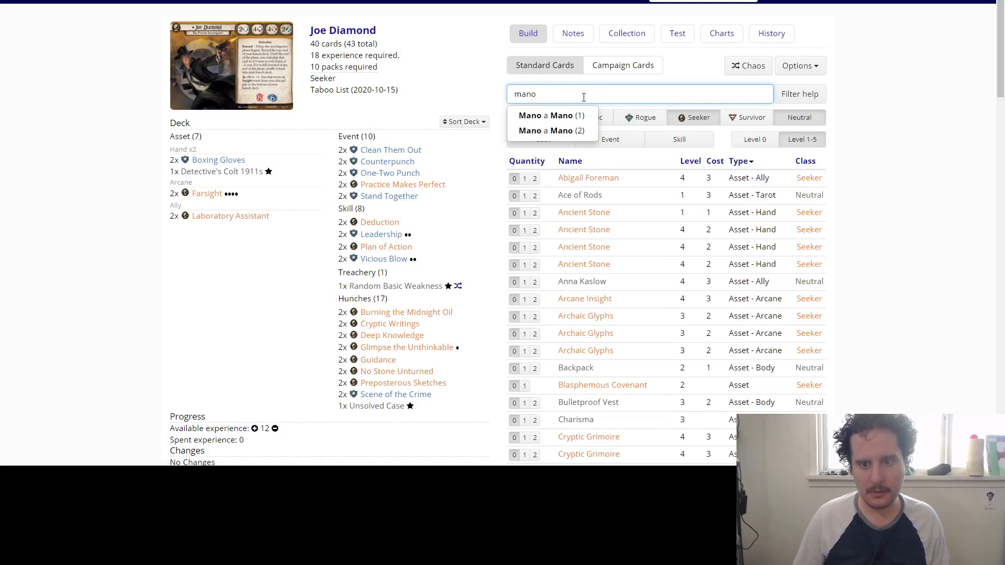
left_click(550, 116)
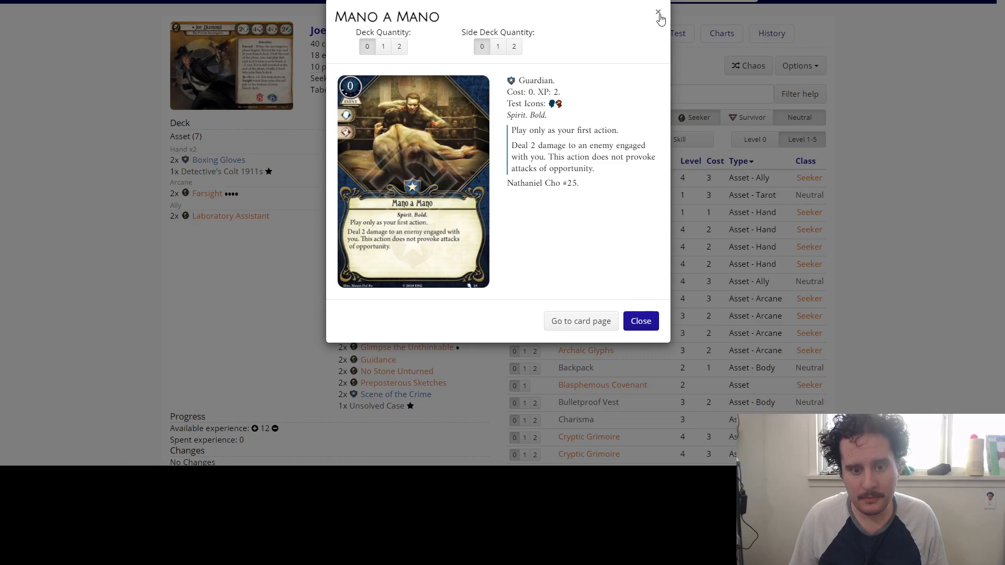
left_click(657, 13)
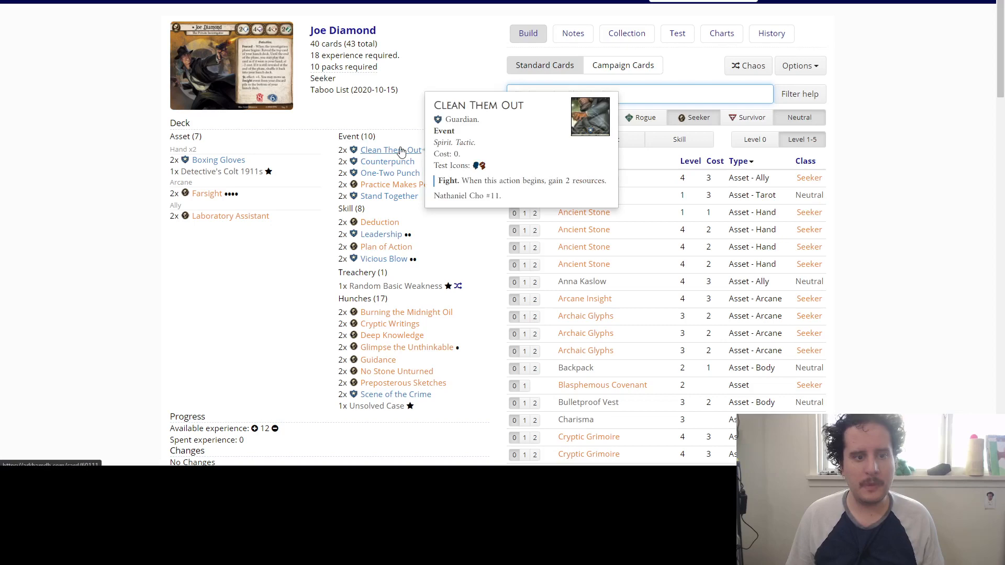
mouse_move(402, 383)
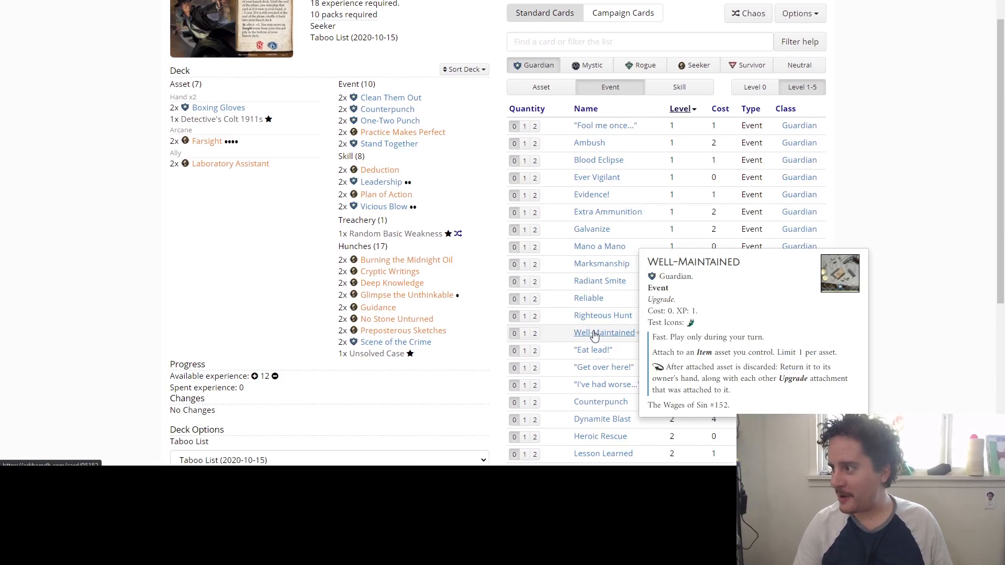
mouse_move(593, 367)
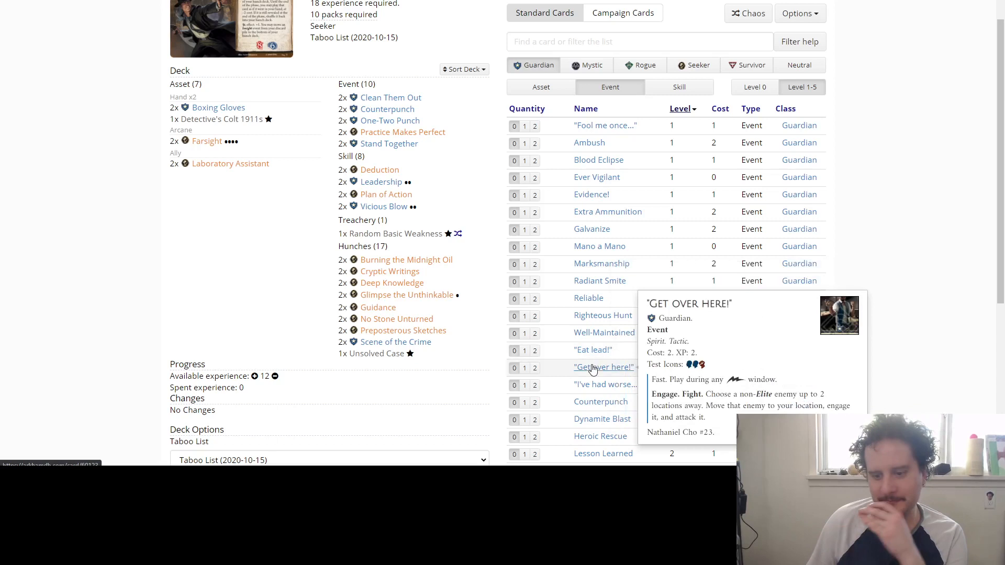
mouse_move(601, 435)
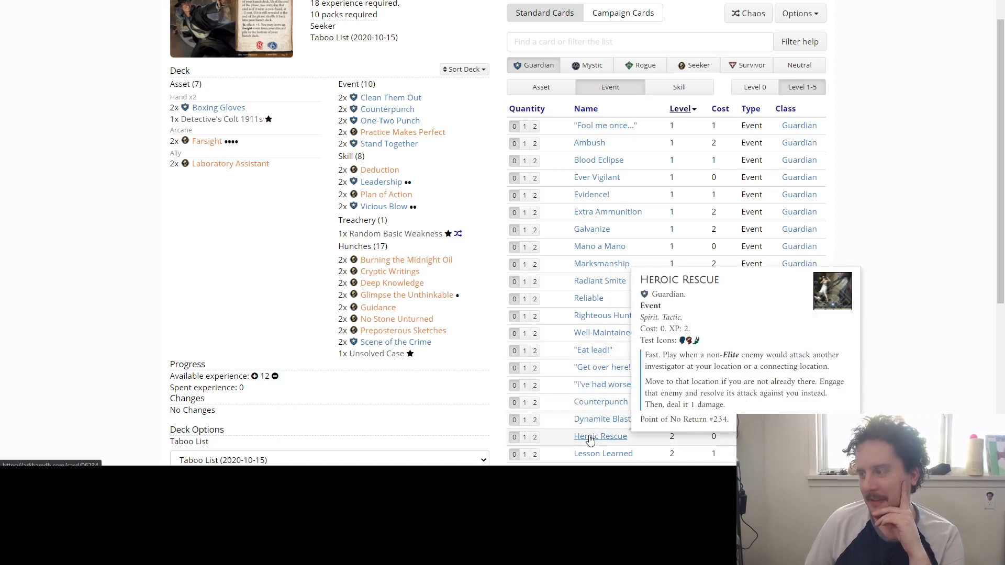
mouse_move(603, 240)
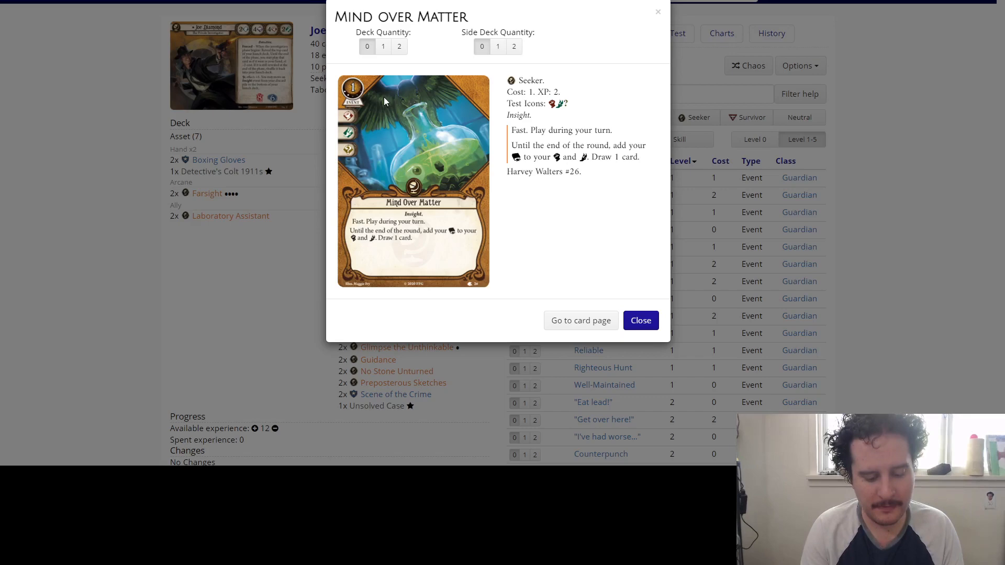
left_click(640, 320)
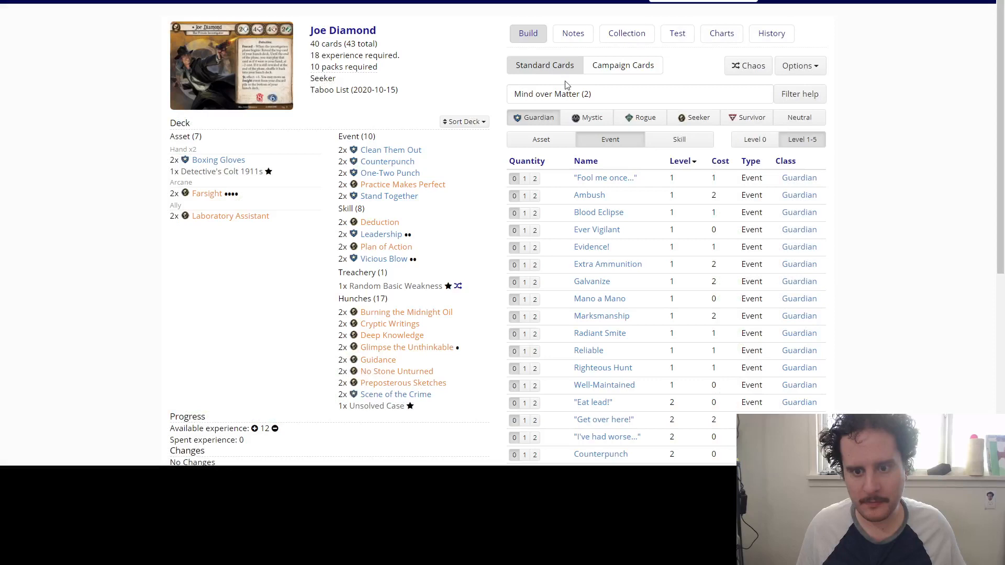
left_click(639, 93)
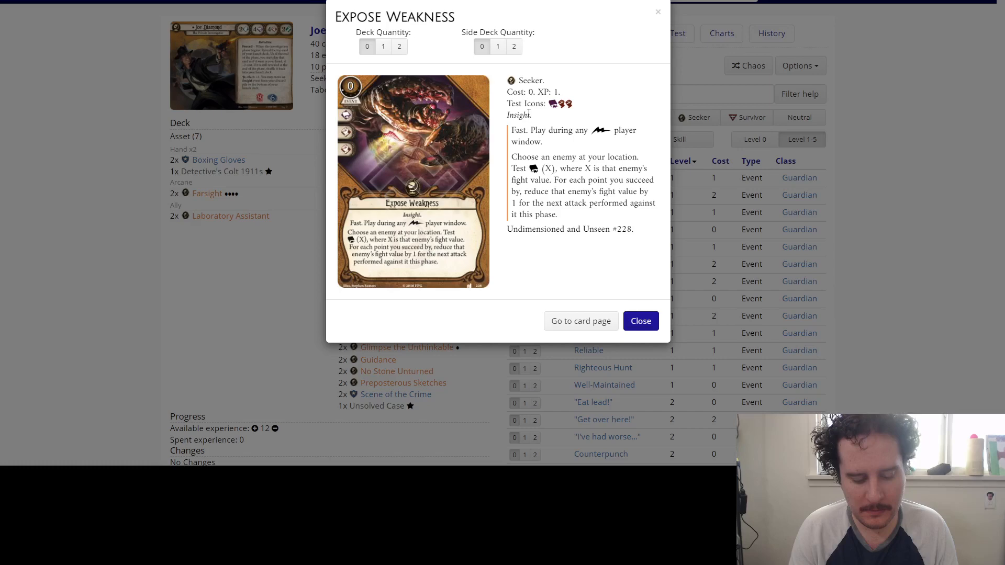
left_click(639, 320)
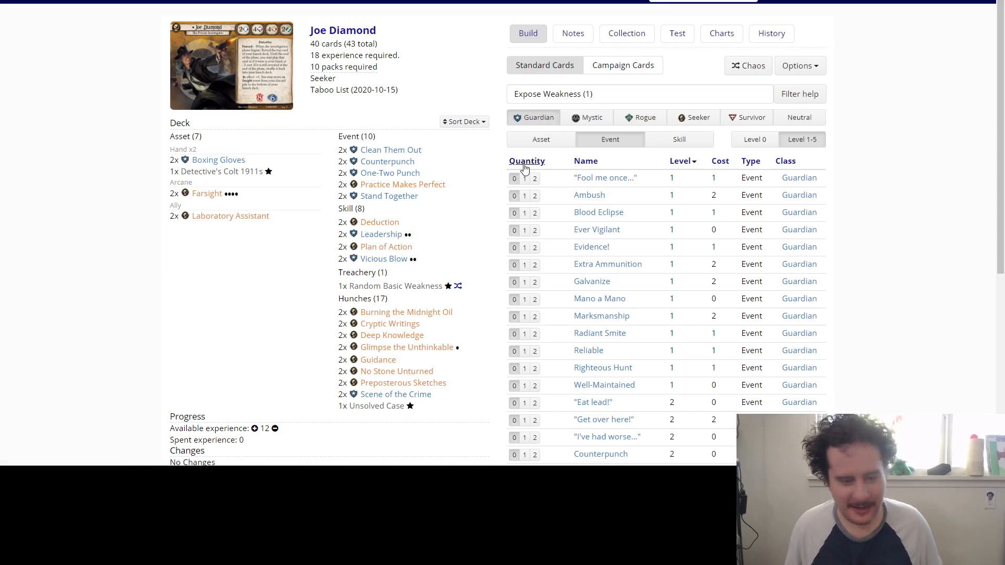
left_click(638, 93)
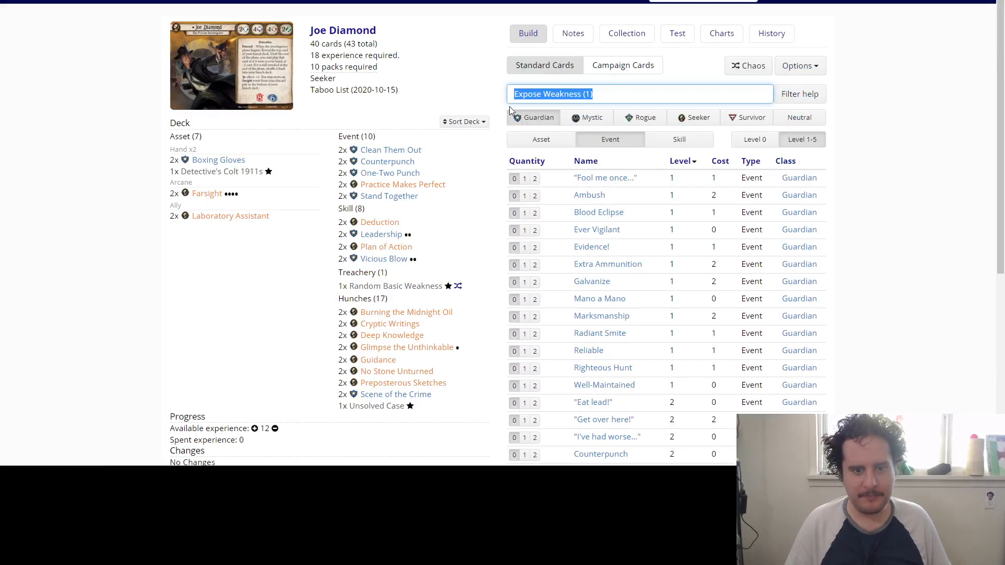
left_click(693, 117)
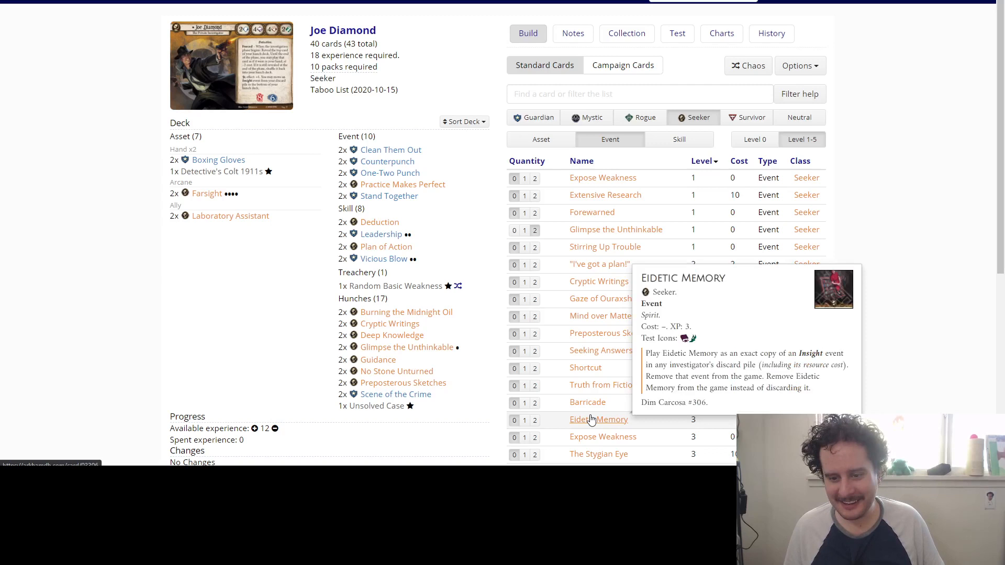
mouse_move(535, 429)
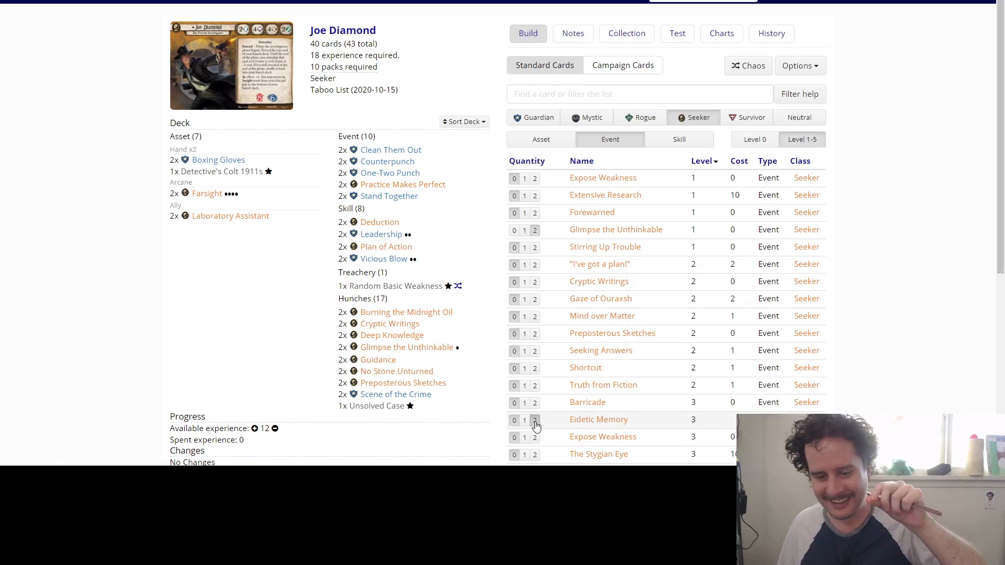
Add two copies of Eidetic Memory, spending 6 of the deck's 12 experience.
left_click(534, 420)
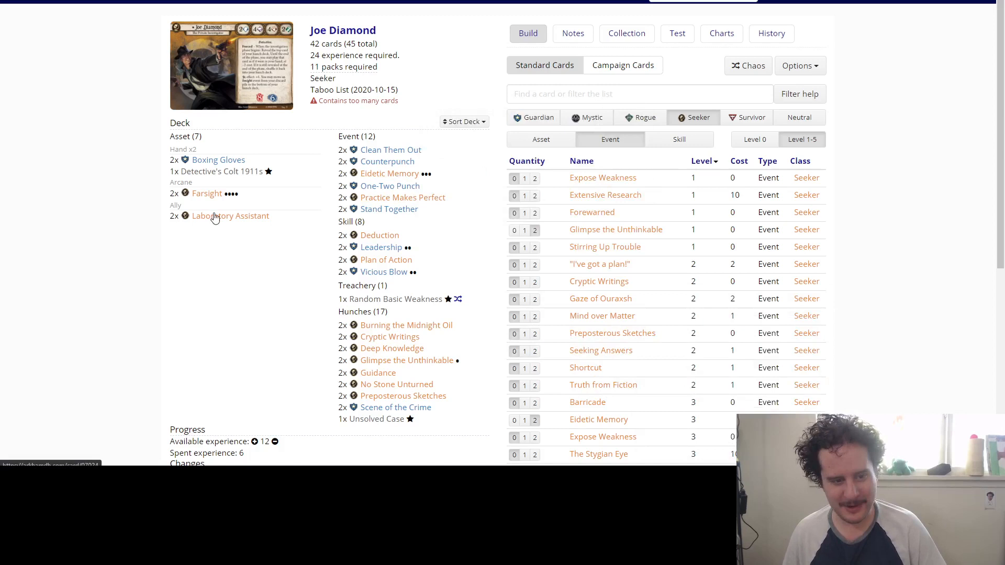
scroll("down", 3)
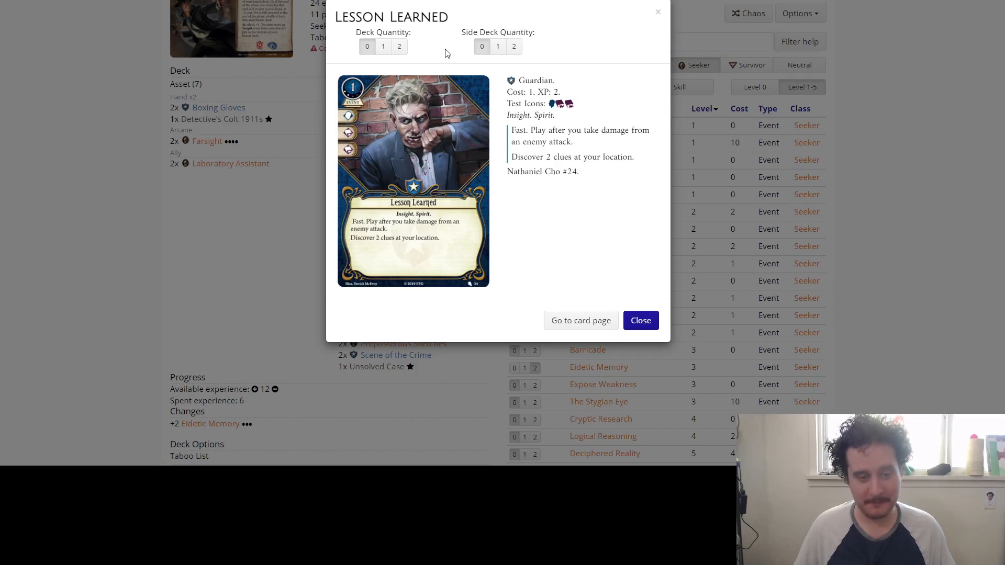
mouse_move(650, 320)
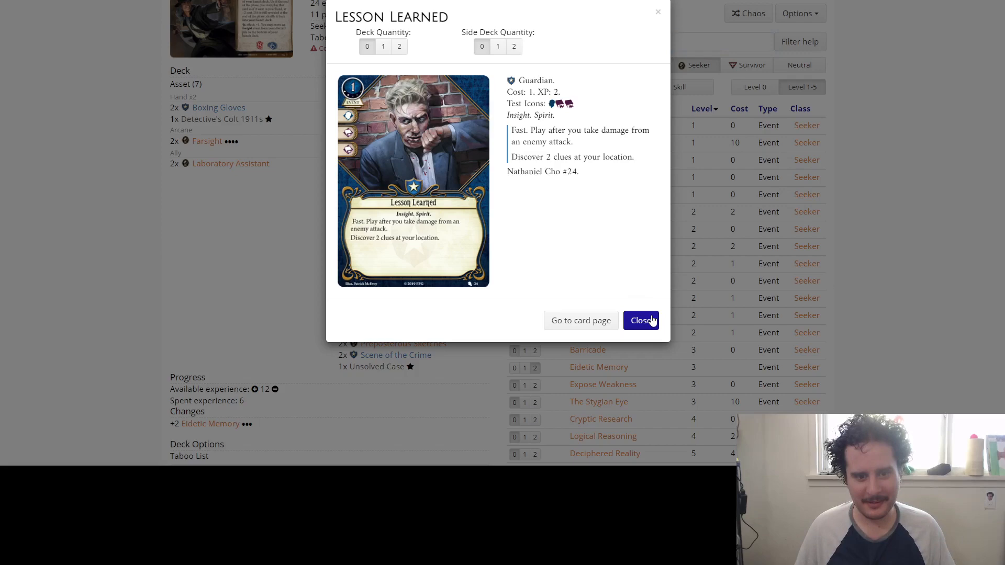
left_click(640, 320)
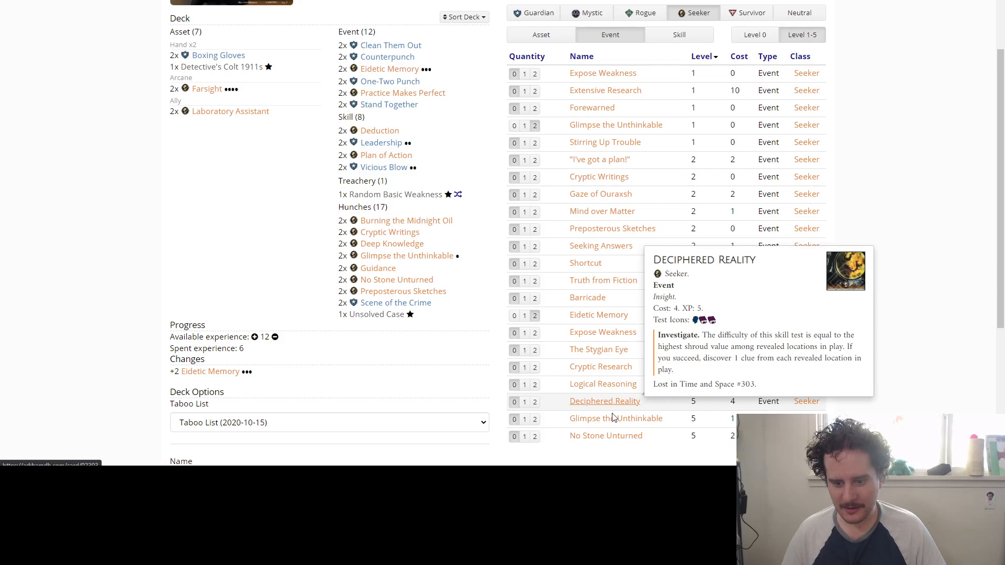
mouse_move(586, 297)
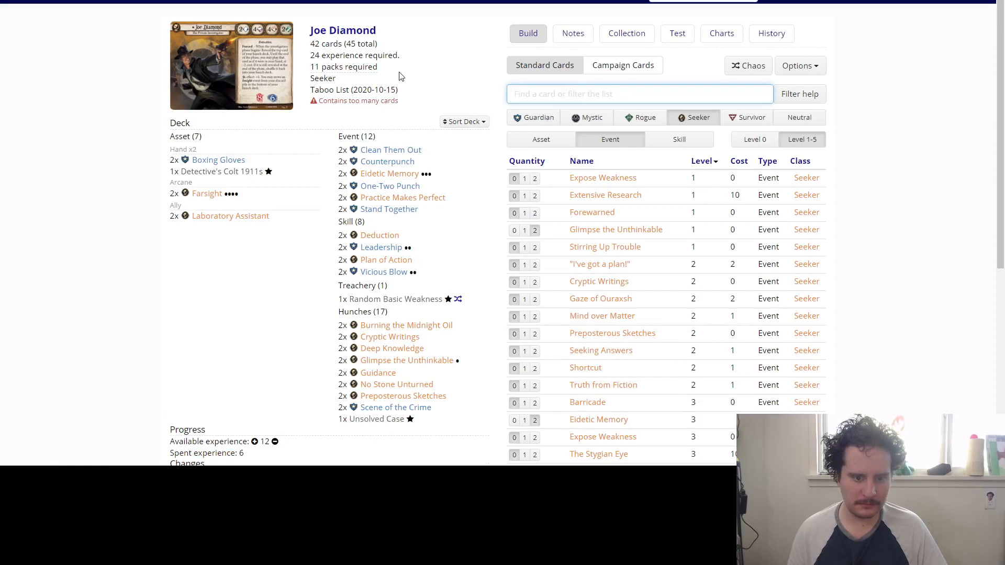
left_click(599, 264)
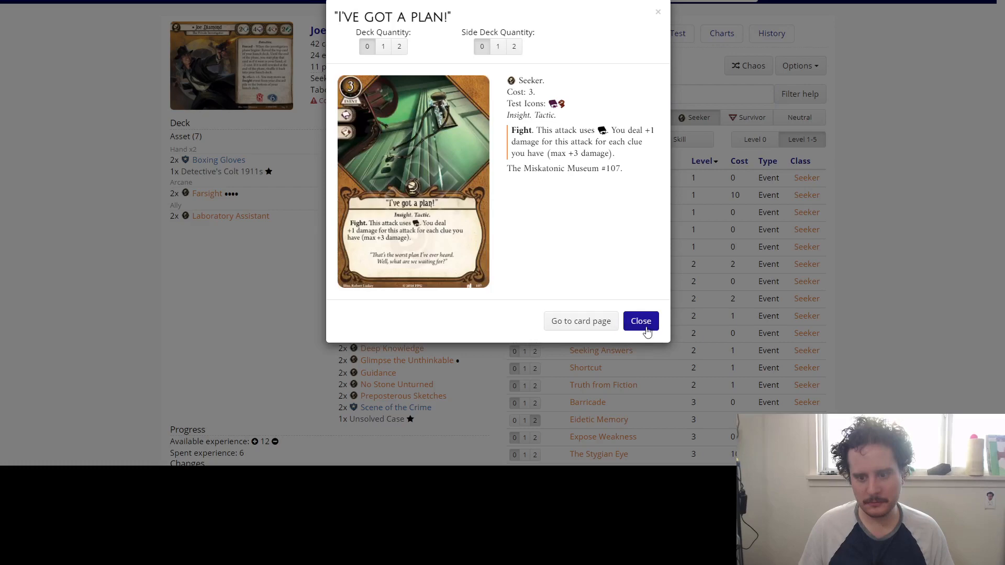
Confirm two copies of I've got a plan! in the hunches and dismiss its card details.
left_click(640, 320)
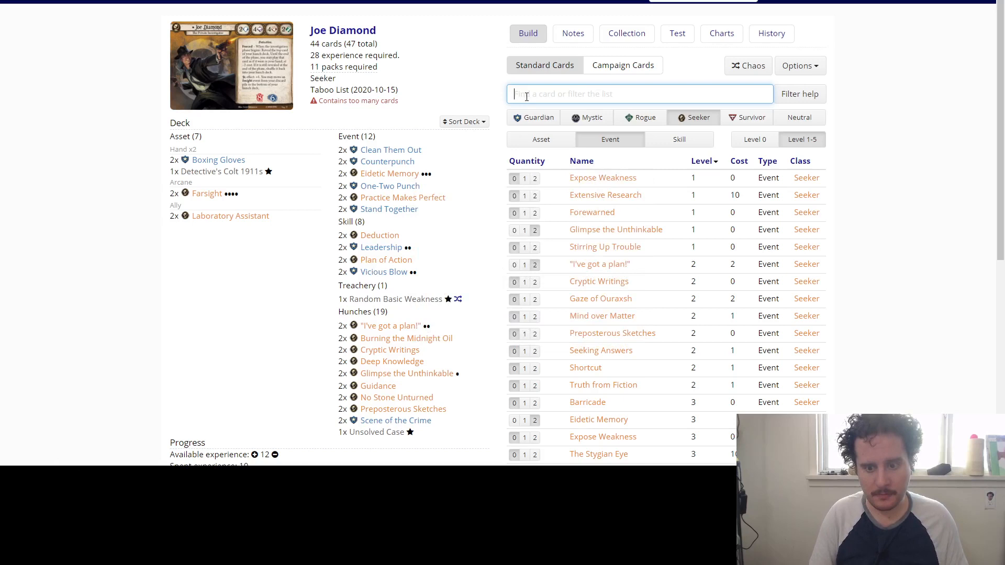
mouse_move(392, 326)
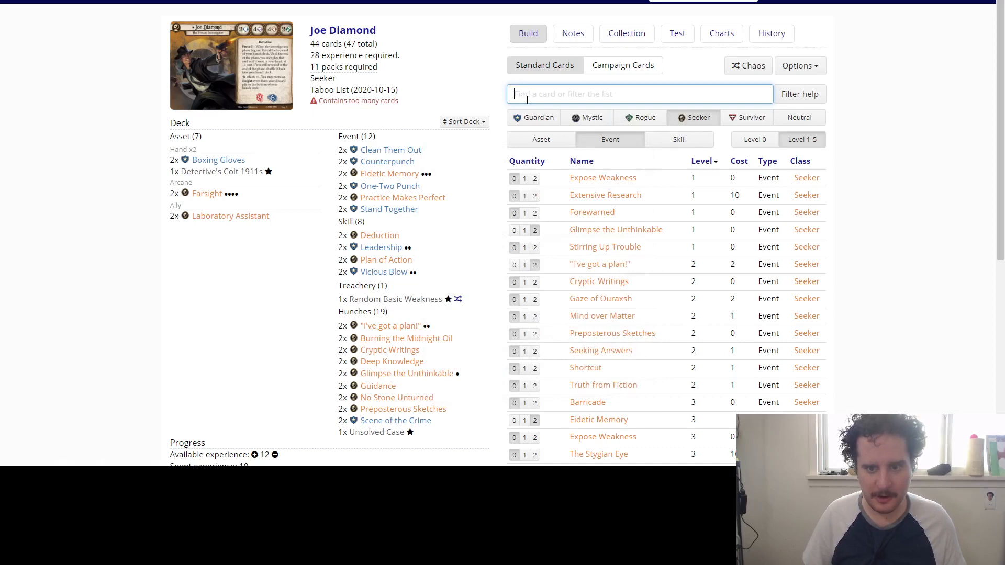
Remove the basic Deduction copies in favour of the two upgraded ones.
left_click(379, 235)
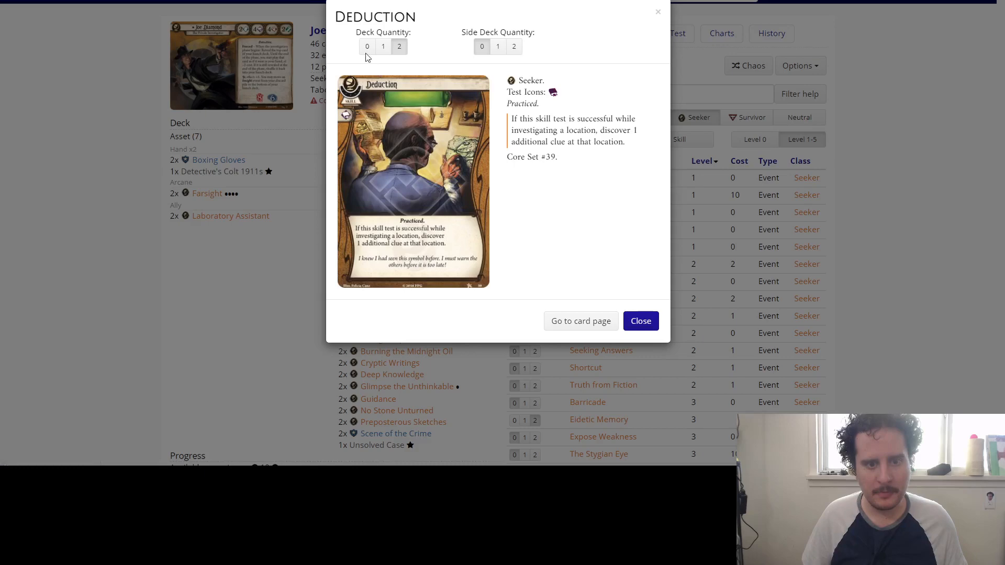
left_click(638, 321)
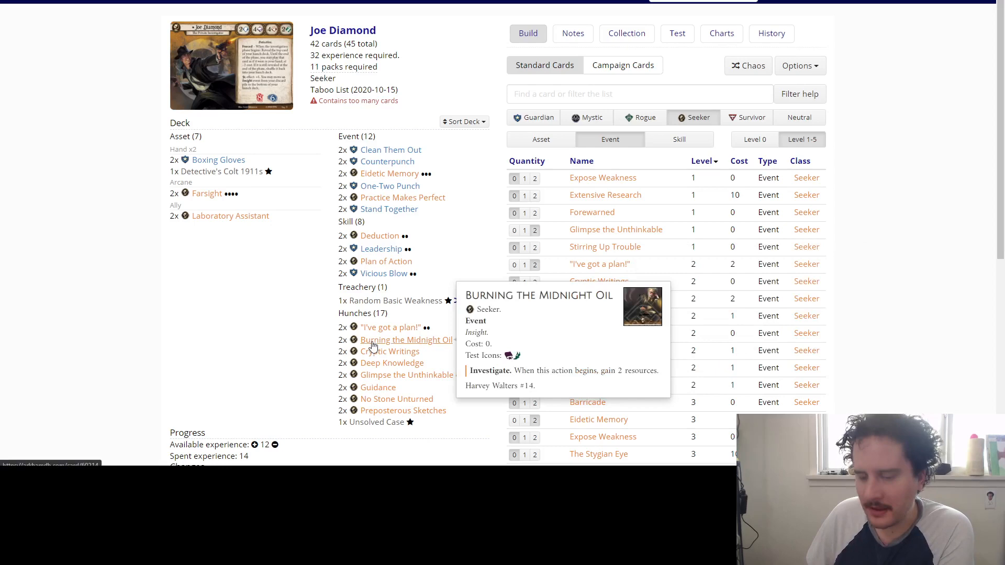
Save the upgraded Joe Diamond deck at 40 cards with 14 experience spent.
scroll("down", 3)
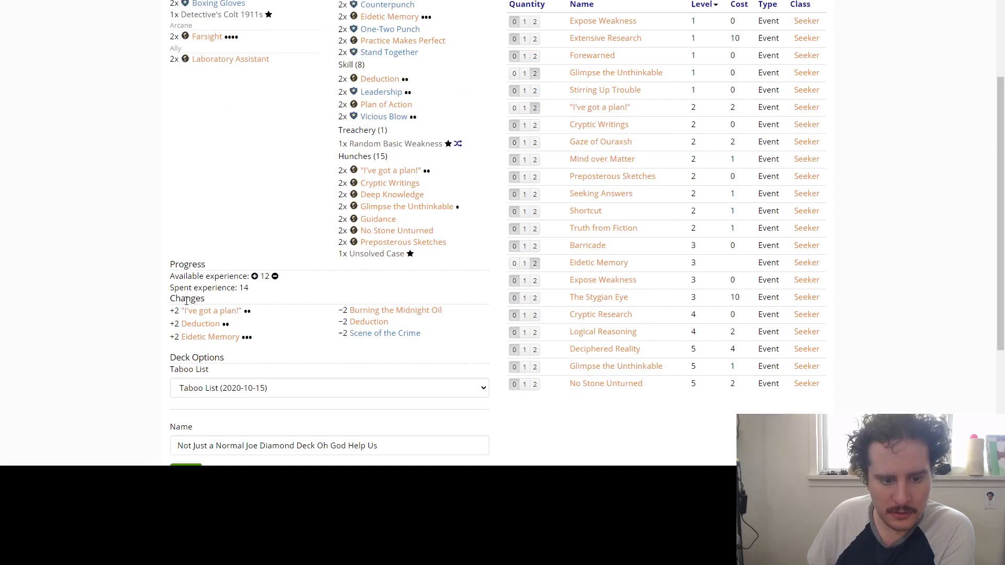
scroll("down", 3)
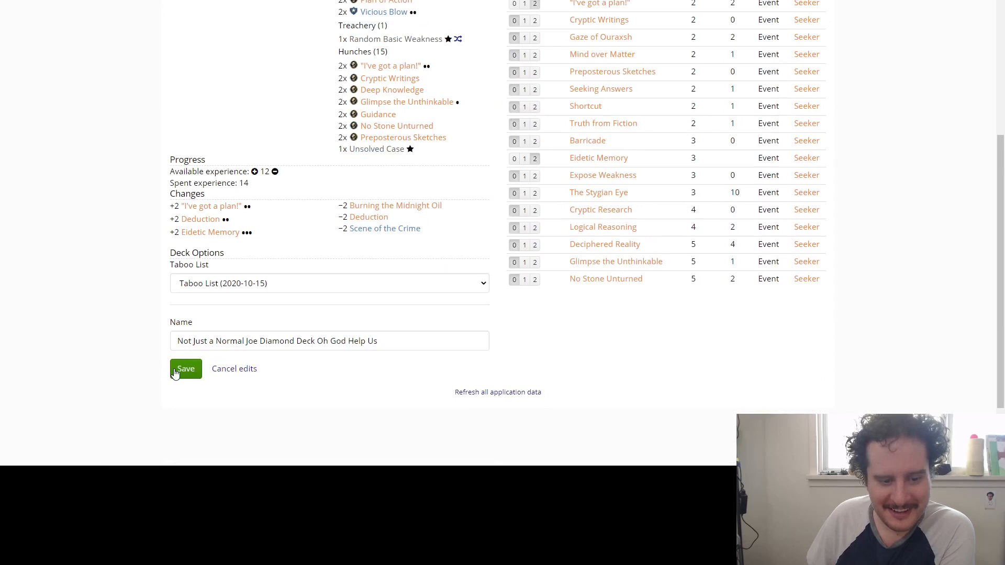
left_click(185, 368)
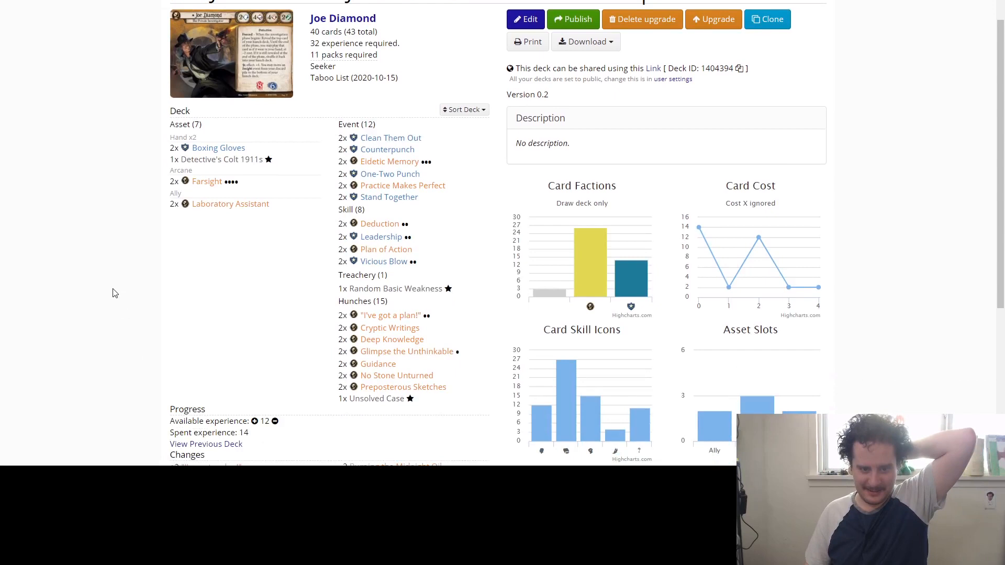
scroll("down", 3)
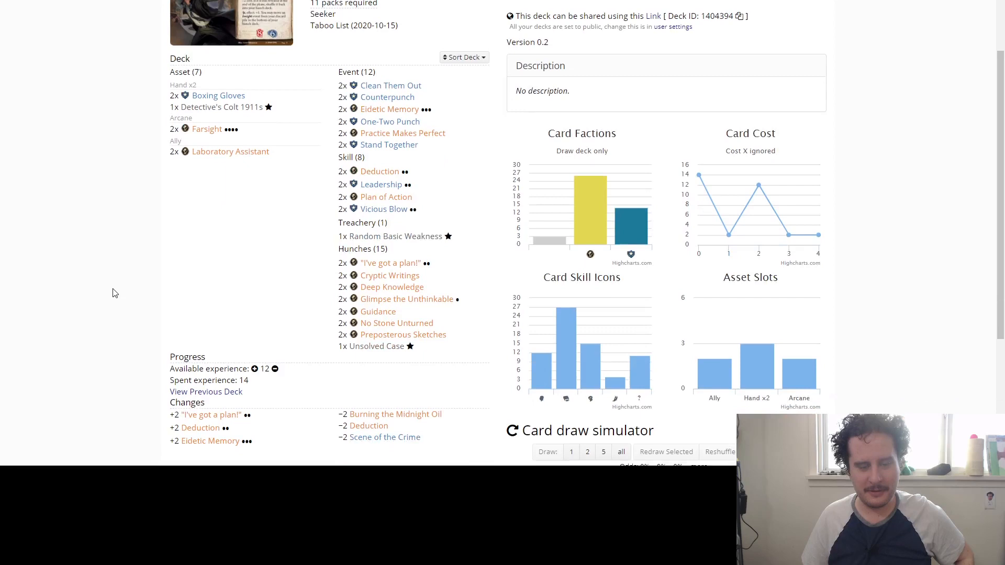